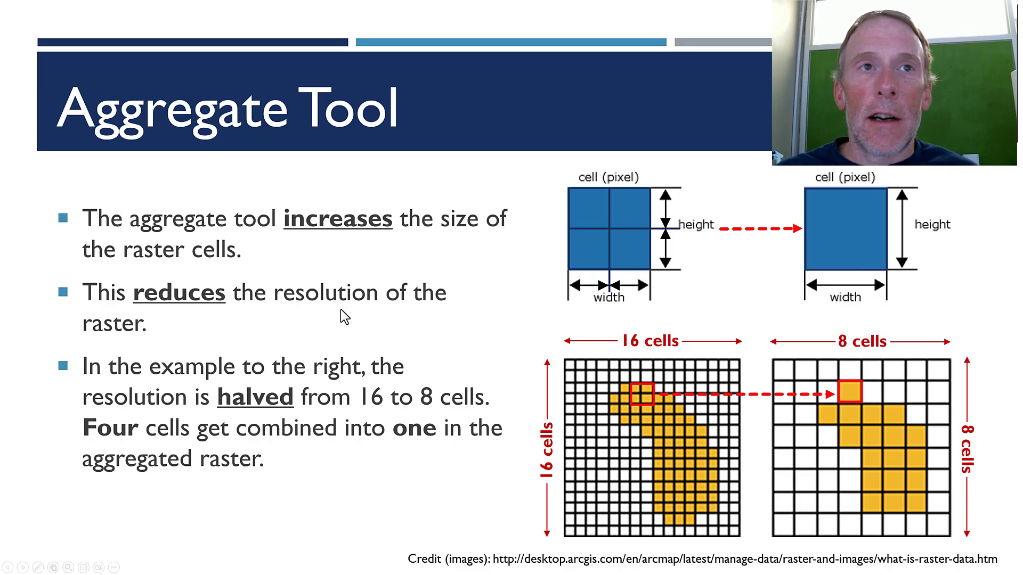
mouse_move(669, 252)
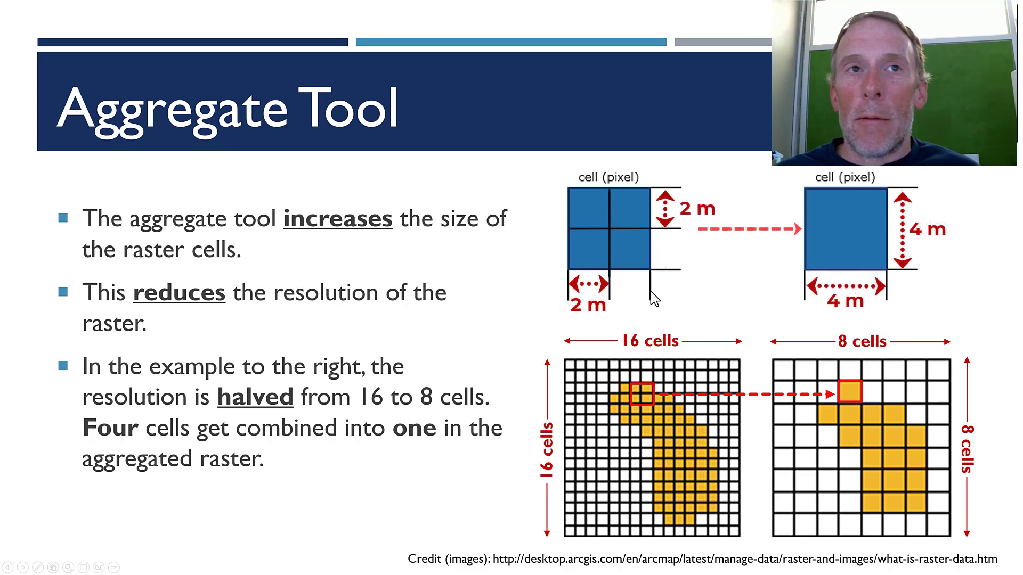
mouse_move(633, 255)
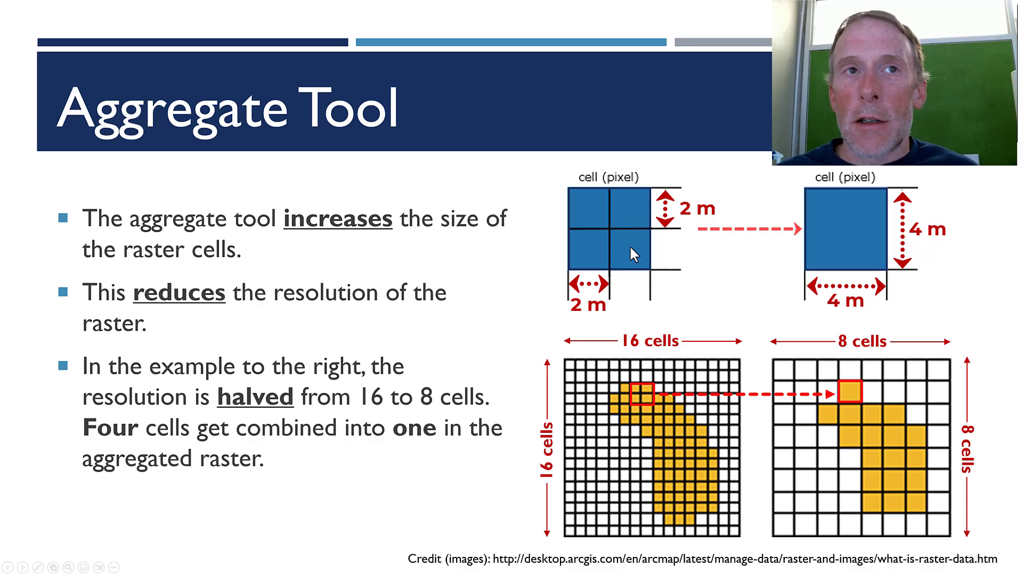
mouse_move(637, 216)
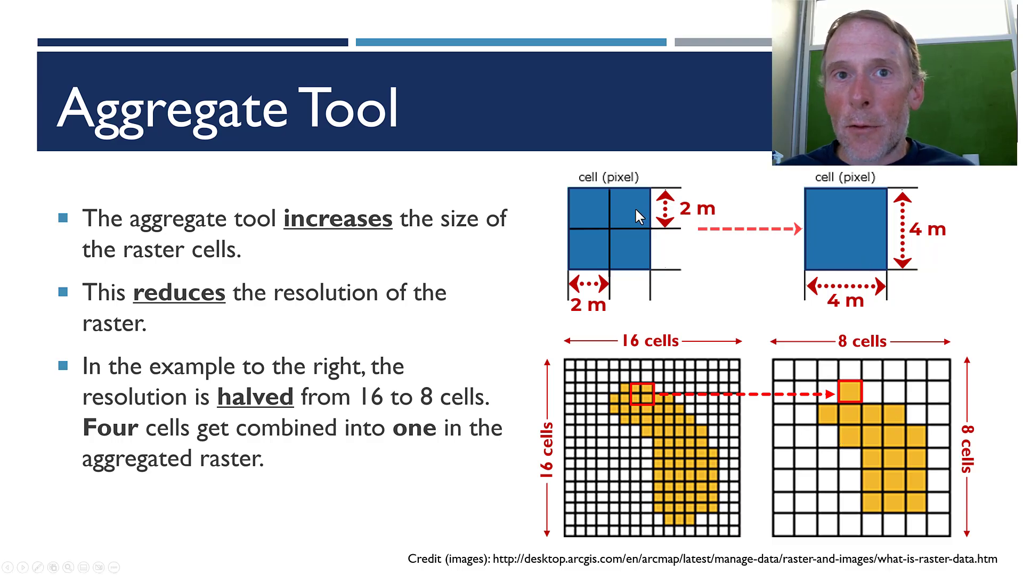
mouse_move(629, 257)
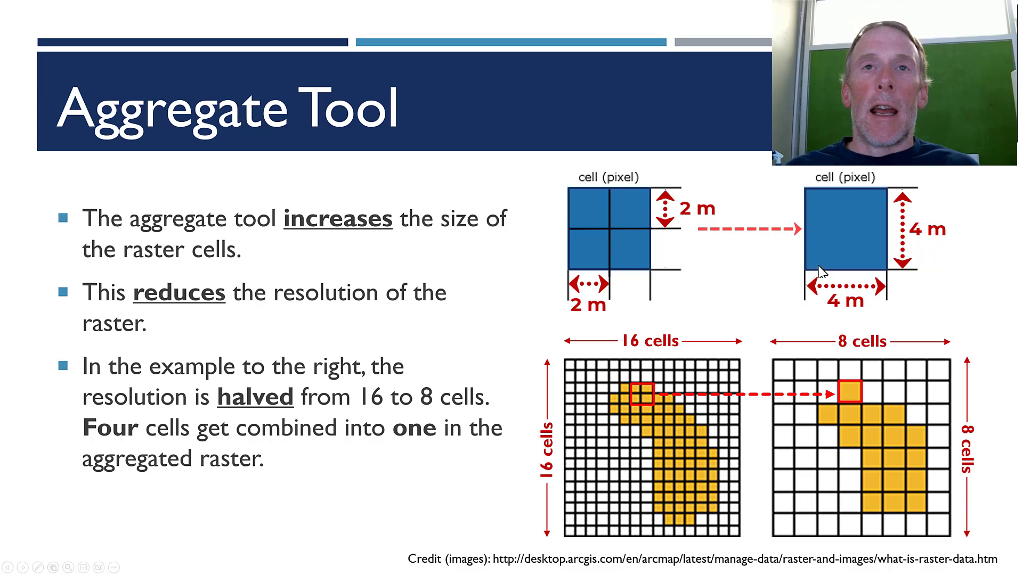
mouse_move(594, 402)
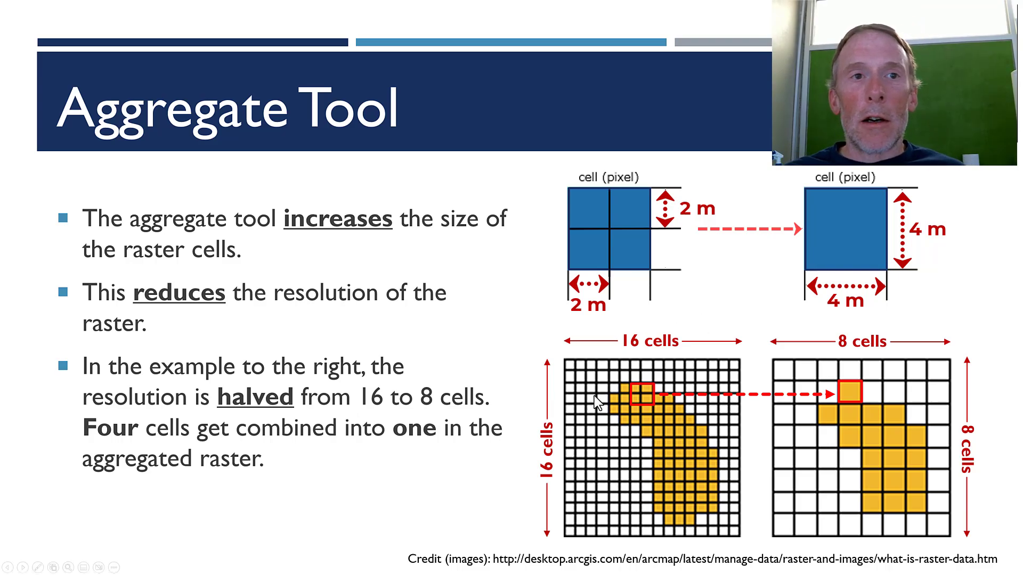
mouse_move(575, 371)
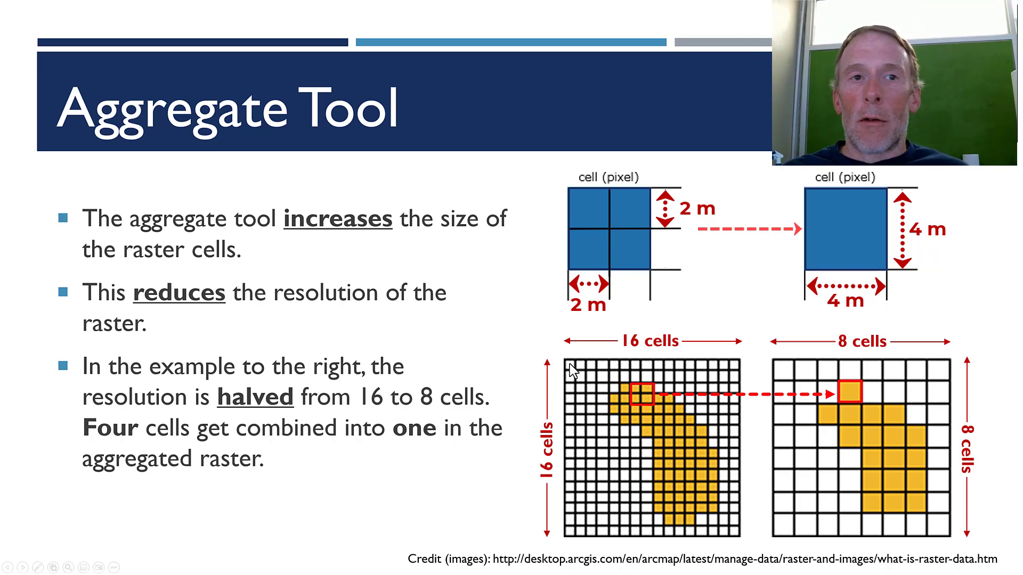
mouse_move(642, 388)
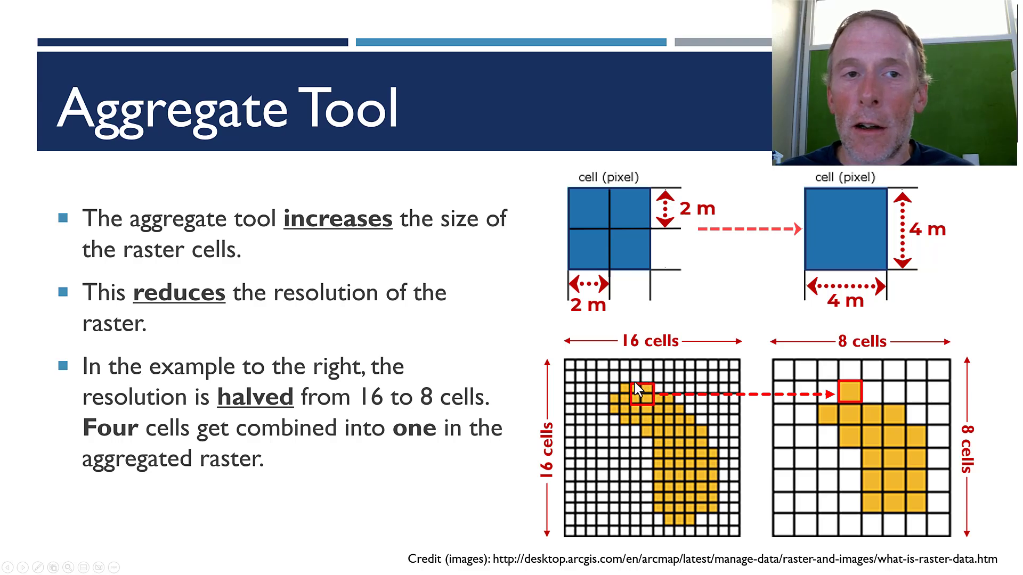
mouse_move(848, 368)
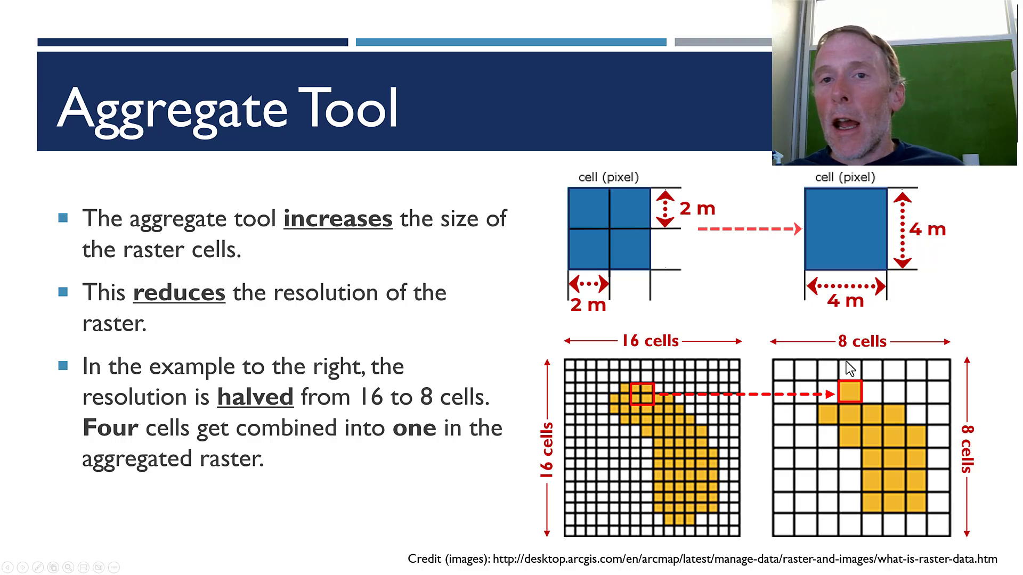
mouse_move(861, 391)
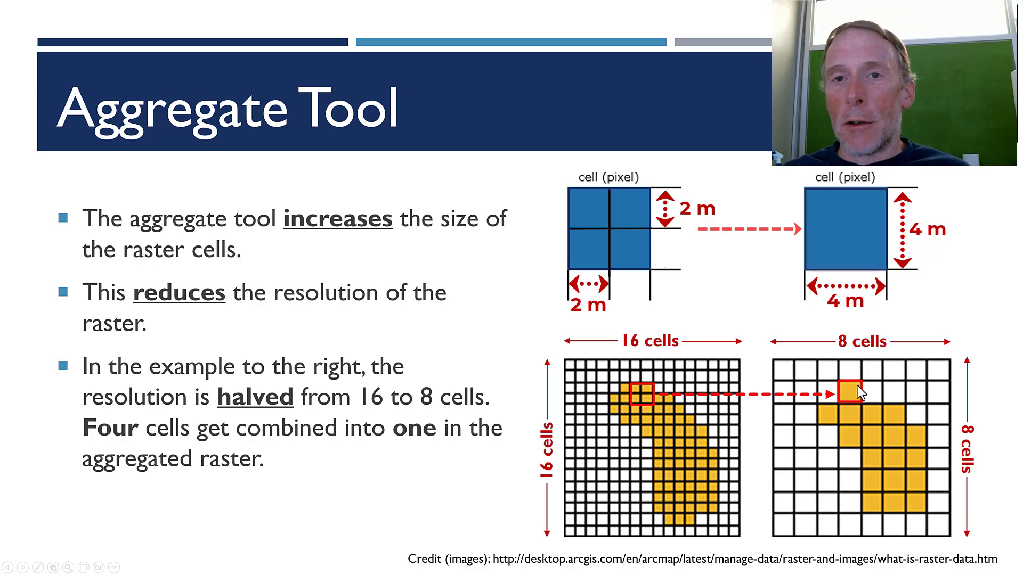
mouse_move(958, 405)
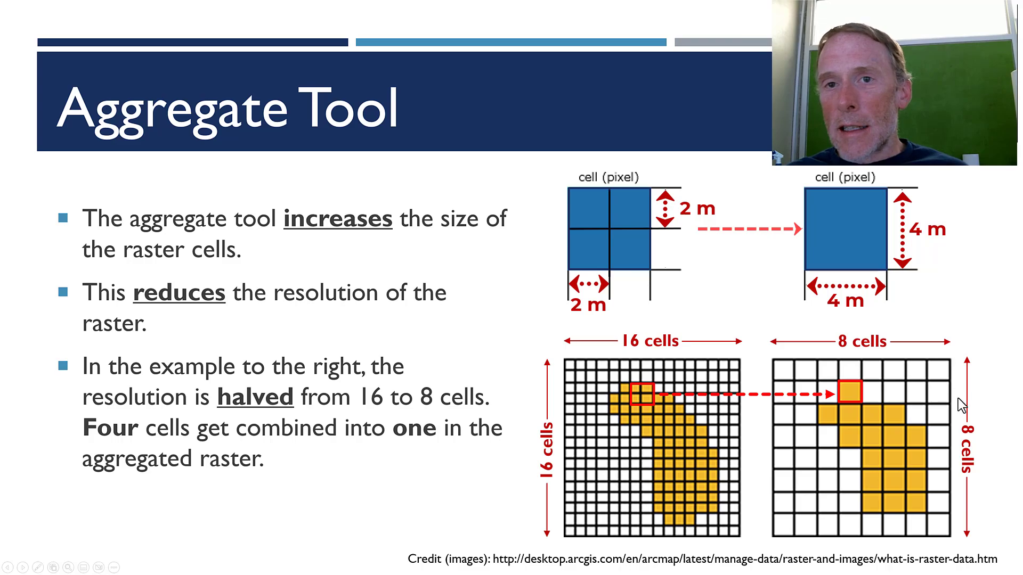
mouse_move(656, 409)
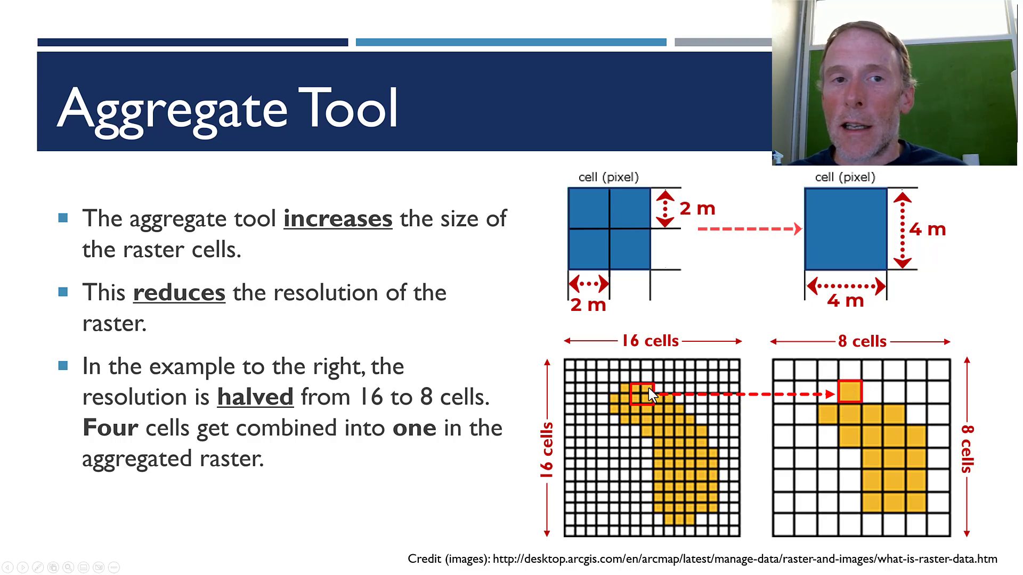
mouse_move(792, 408)
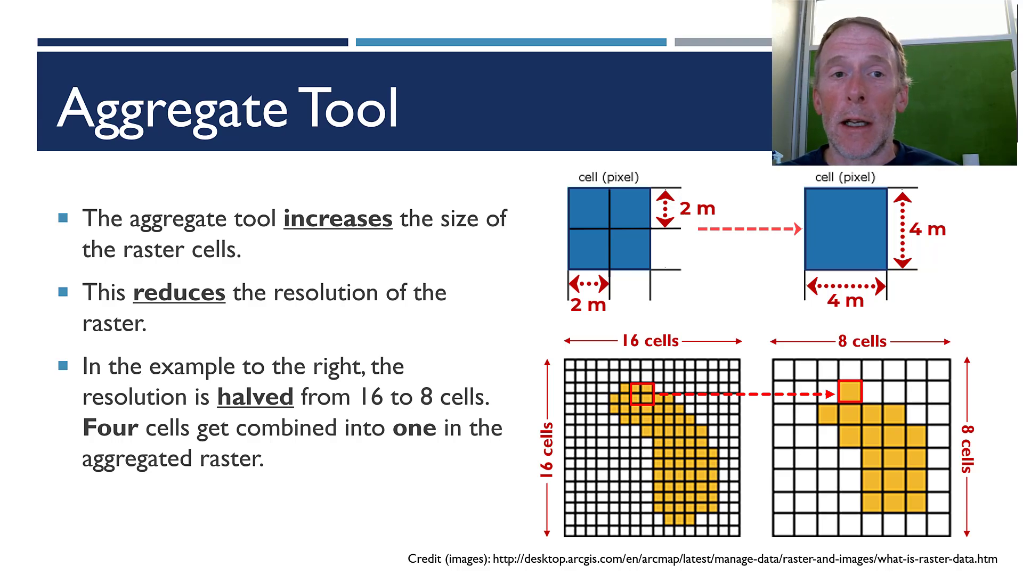
mouse_move(616, 418)
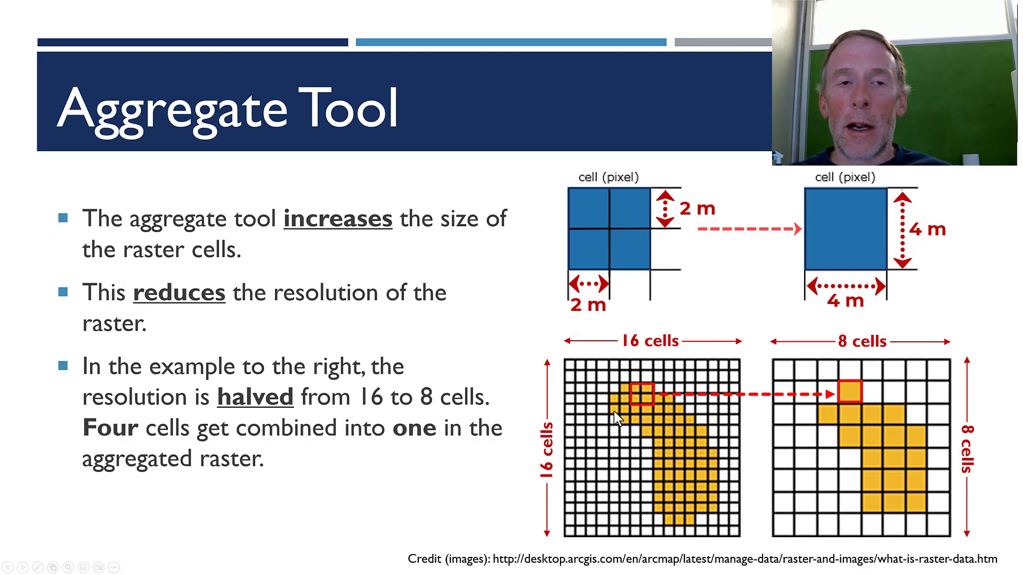
mouse_move(662, 522)
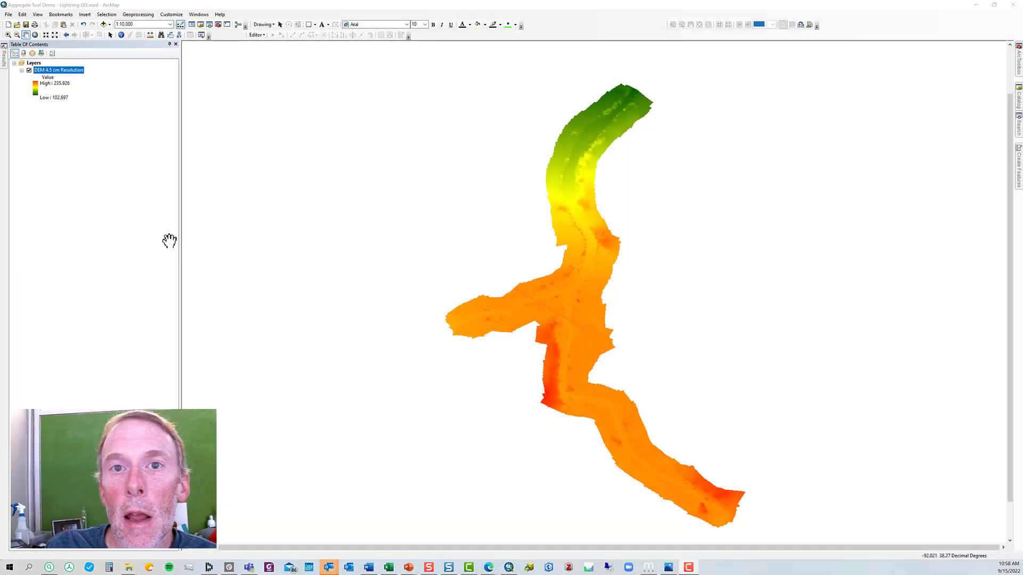
mouse_move(165, 237)
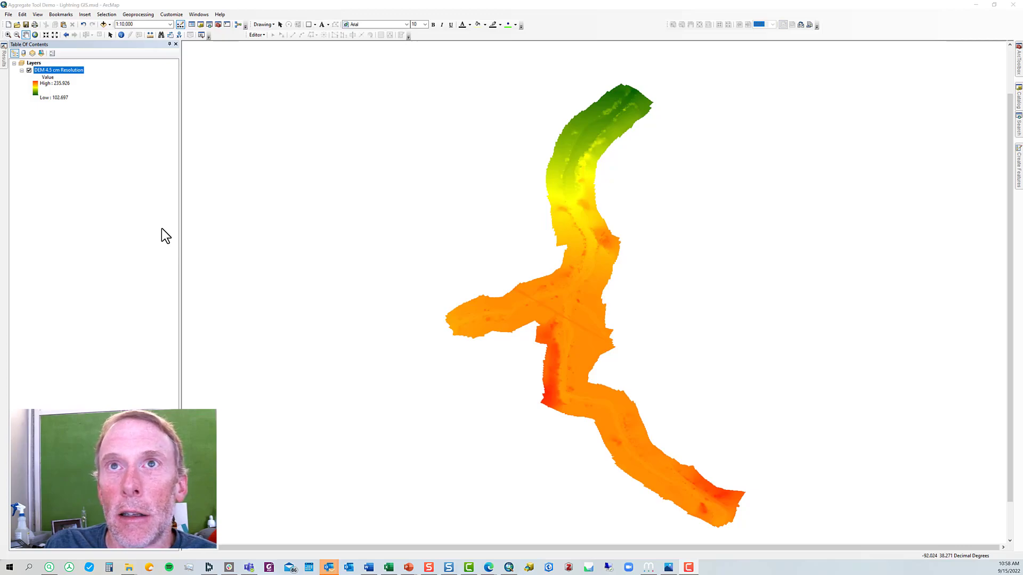
mouse_move(44, 79)
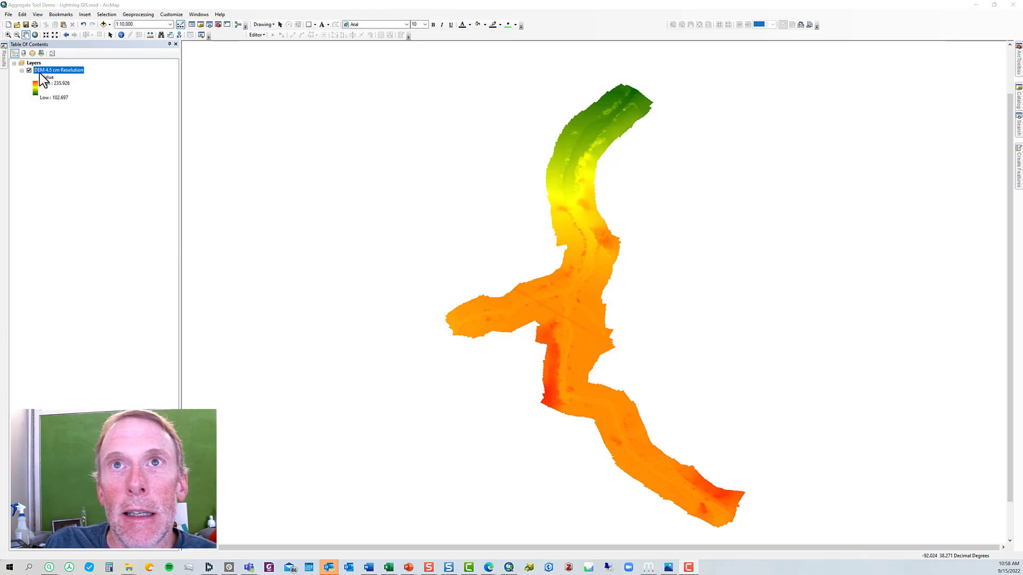
right_click(58, 70)
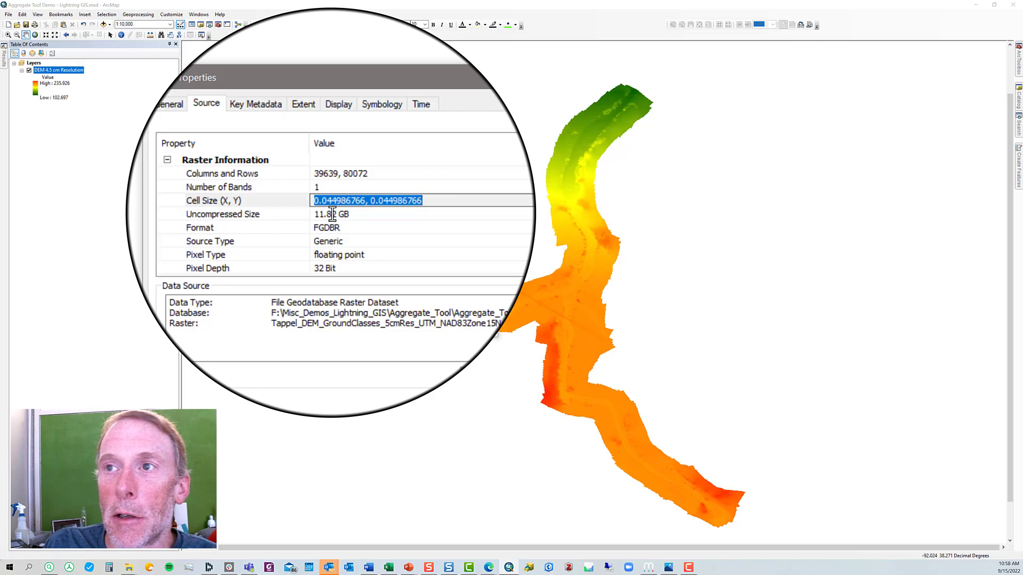
mouse_move(333, 220)
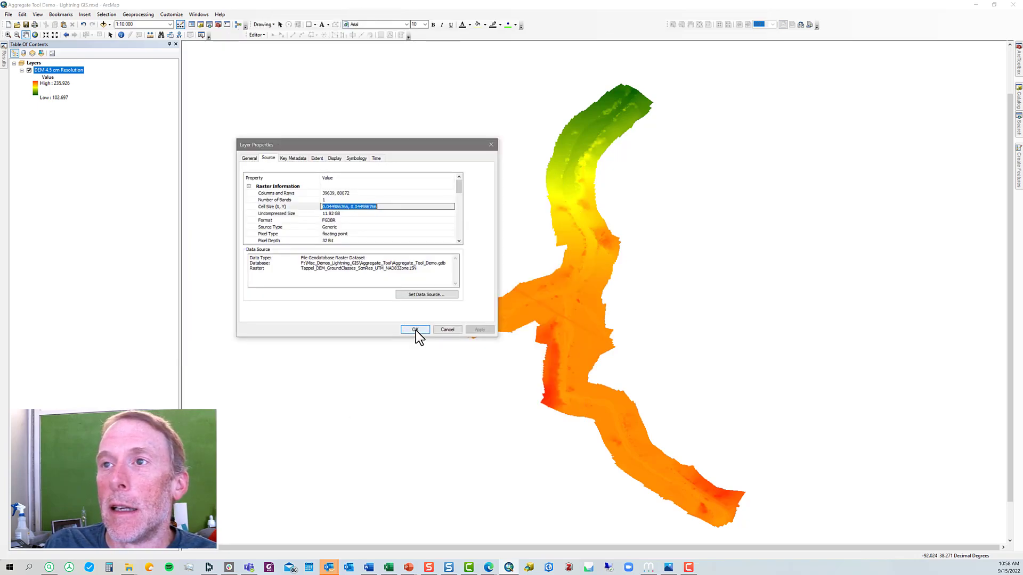
click(414, 329)
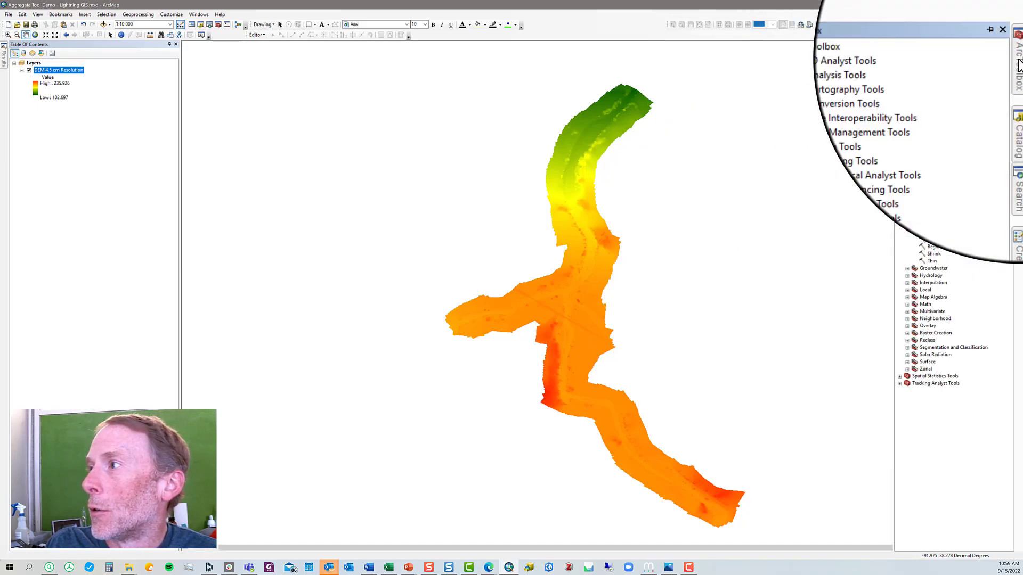
- Launch the Aggregate tool from Spatial Analyst Tools > Generalization
click(940, 209)
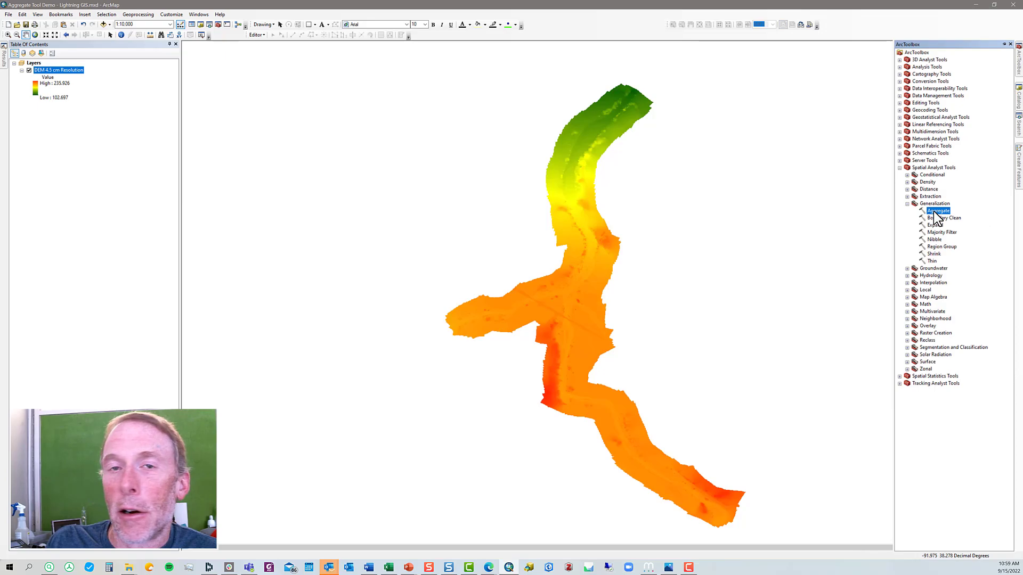
double_click(937, 210)
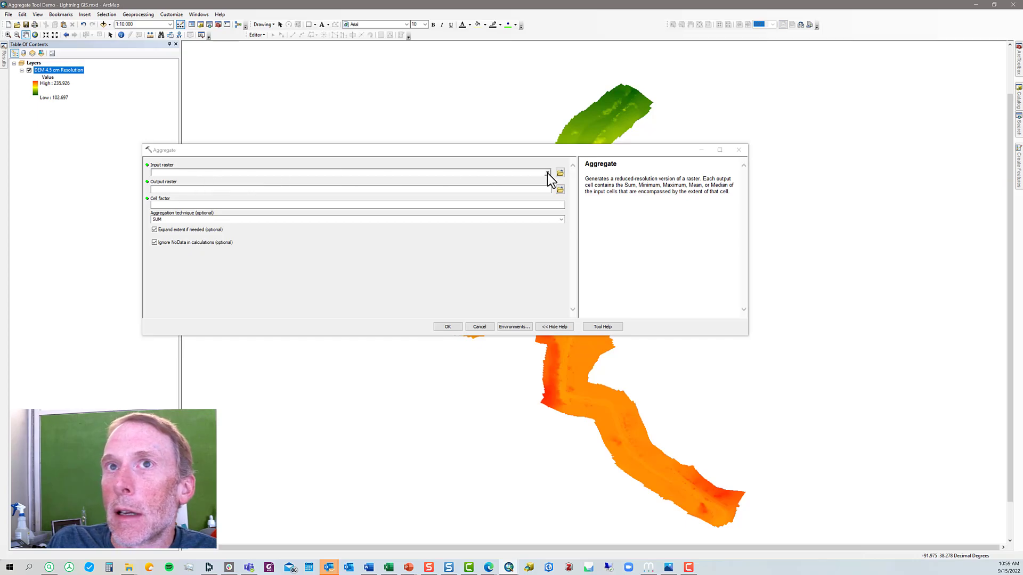
- Choose DEM 4.5 cm Resolution as the input raster to aggregate
click(548, 173)
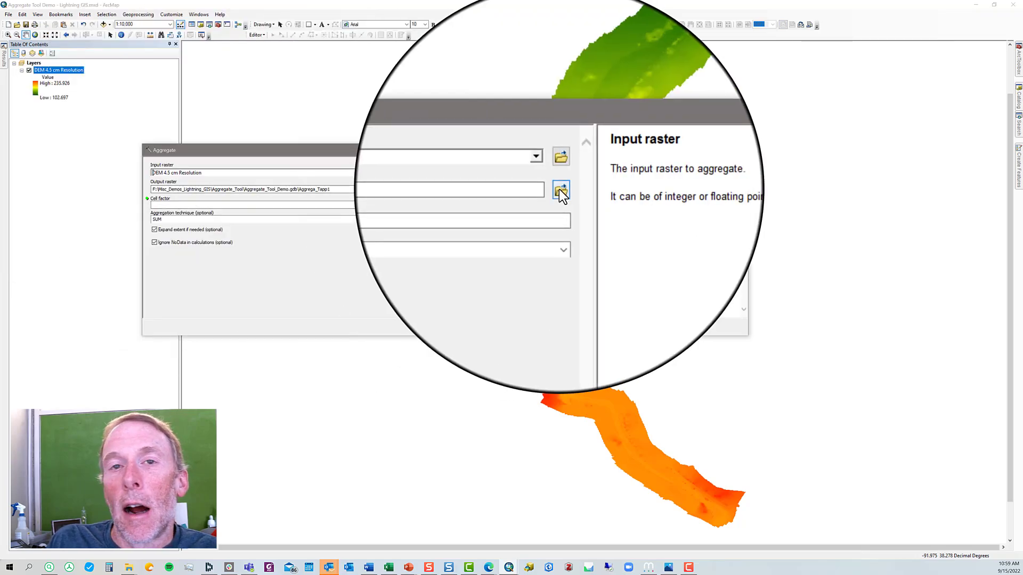
mouse_move(559, 189)
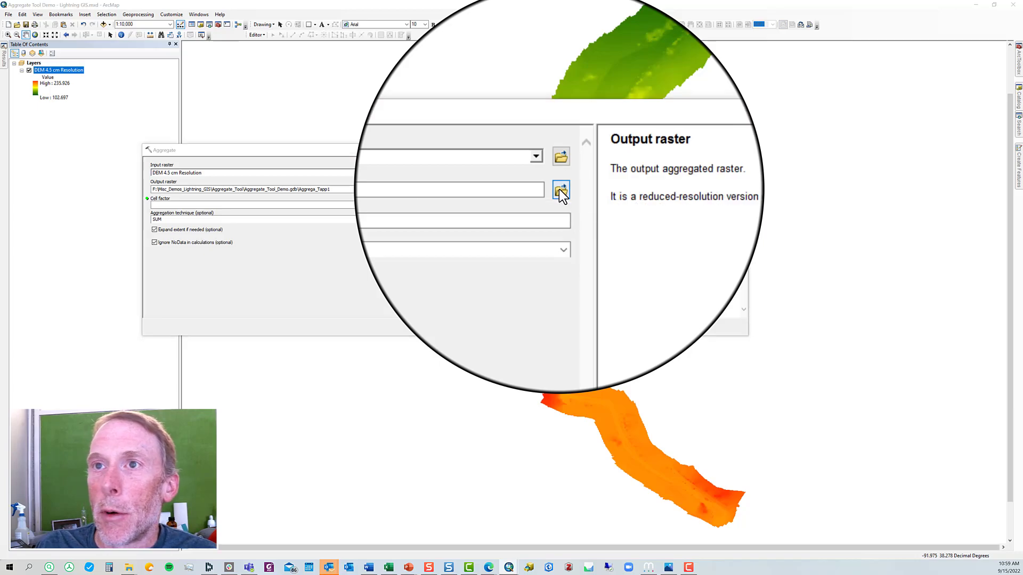
- Save the output raster into Aggregate_Tool_Demo.gdb named DEM_18cm_Resolution
click(559, 189)
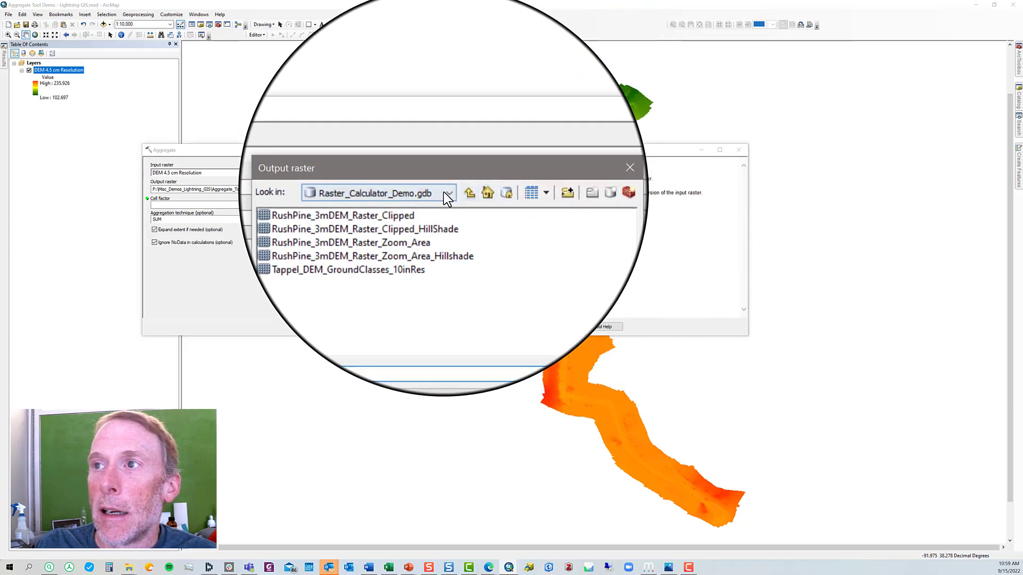
click(448, 193)
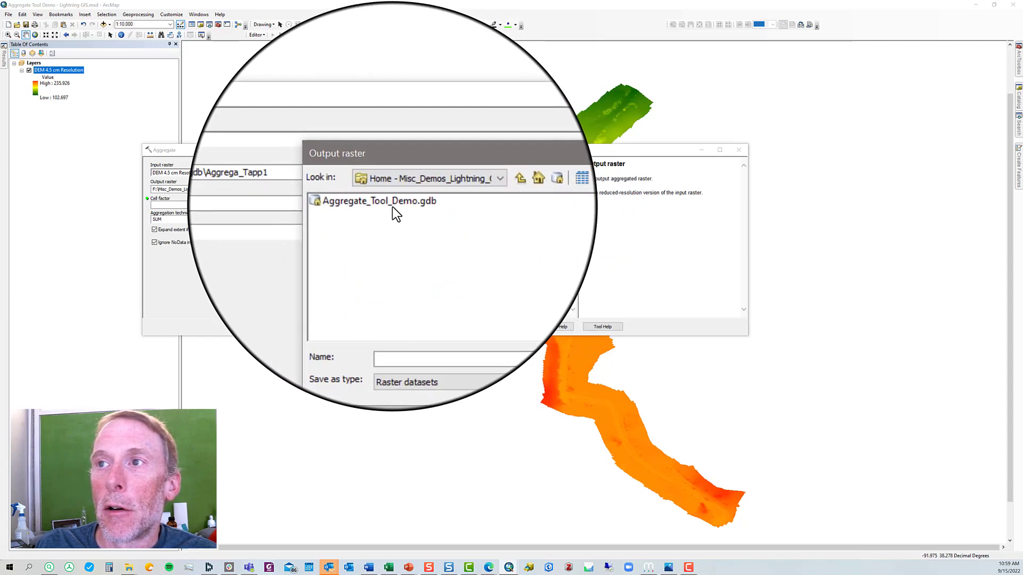
double_click(378, 200)
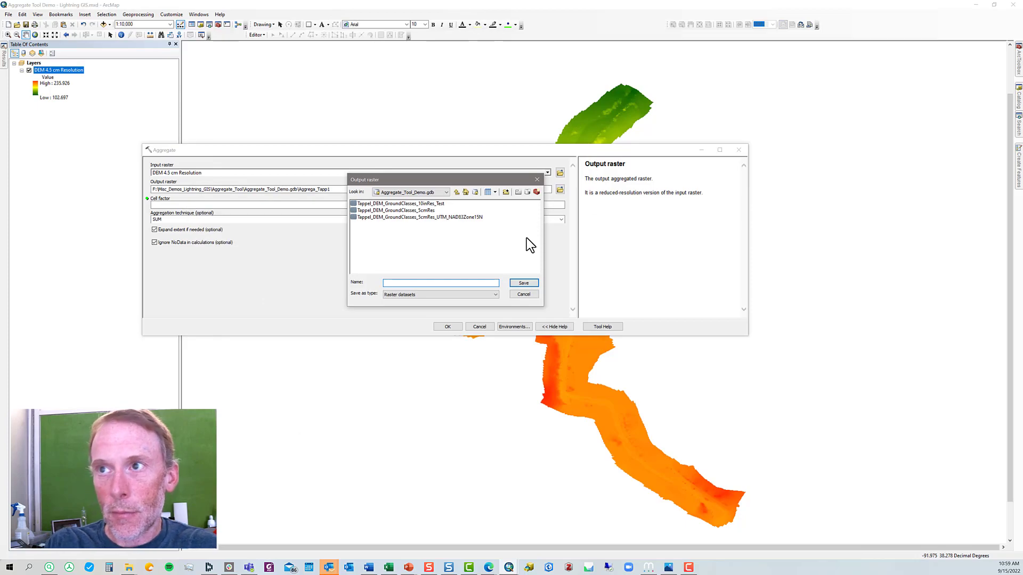
text(DEM_)
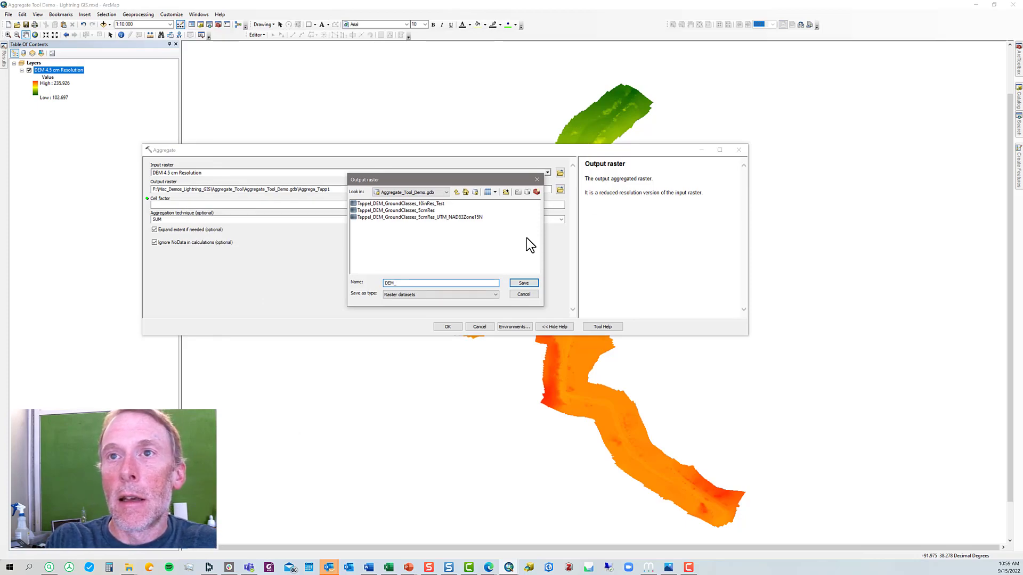
text(18cm)
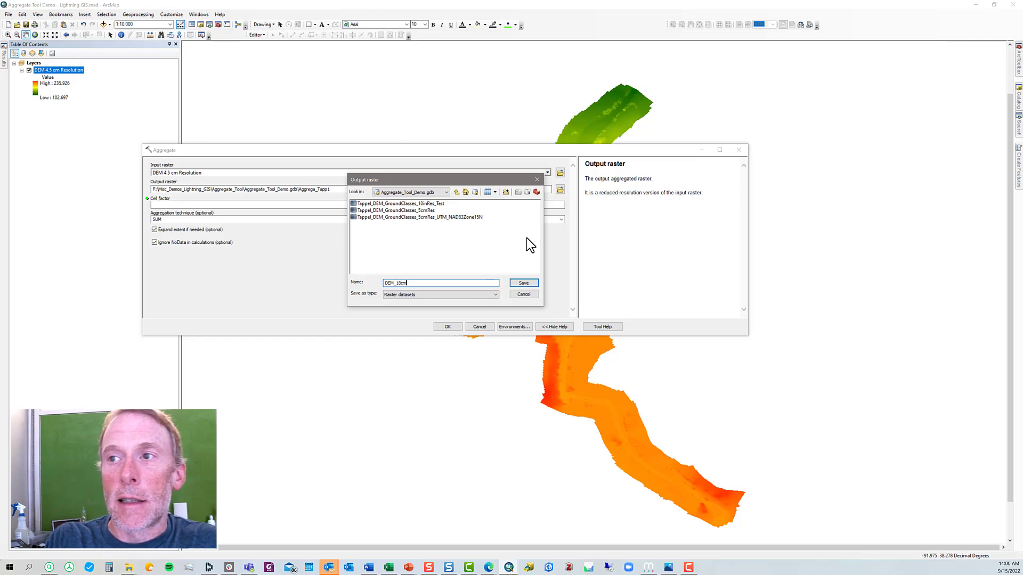
text(_Resolution)
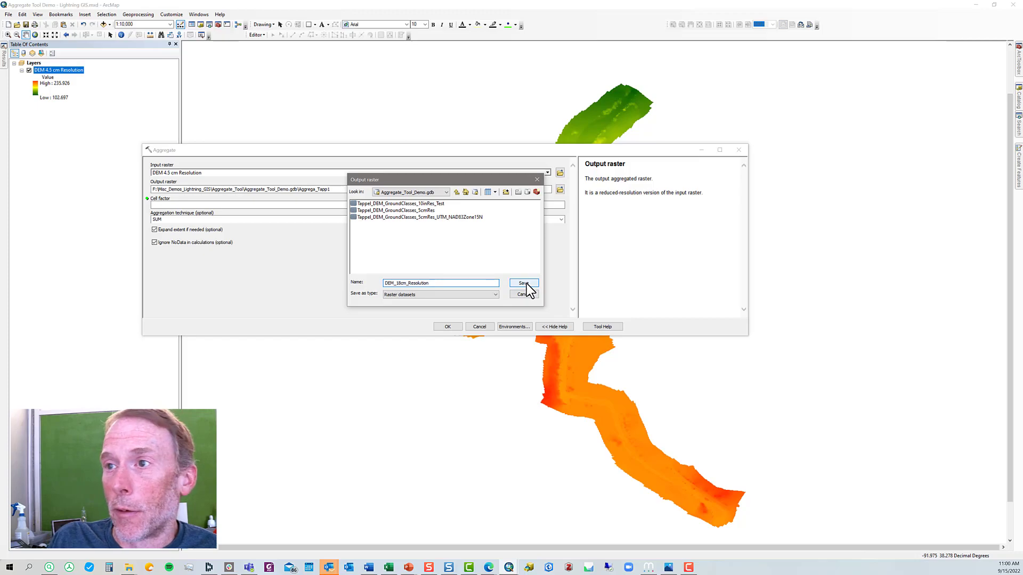
click(522, 283)
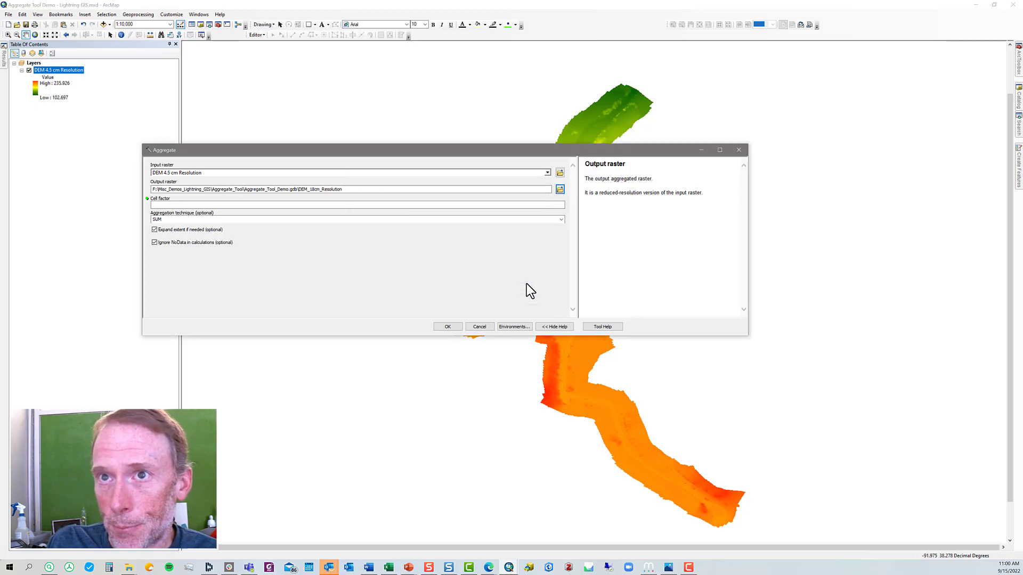
click(355, 204)
text(4)
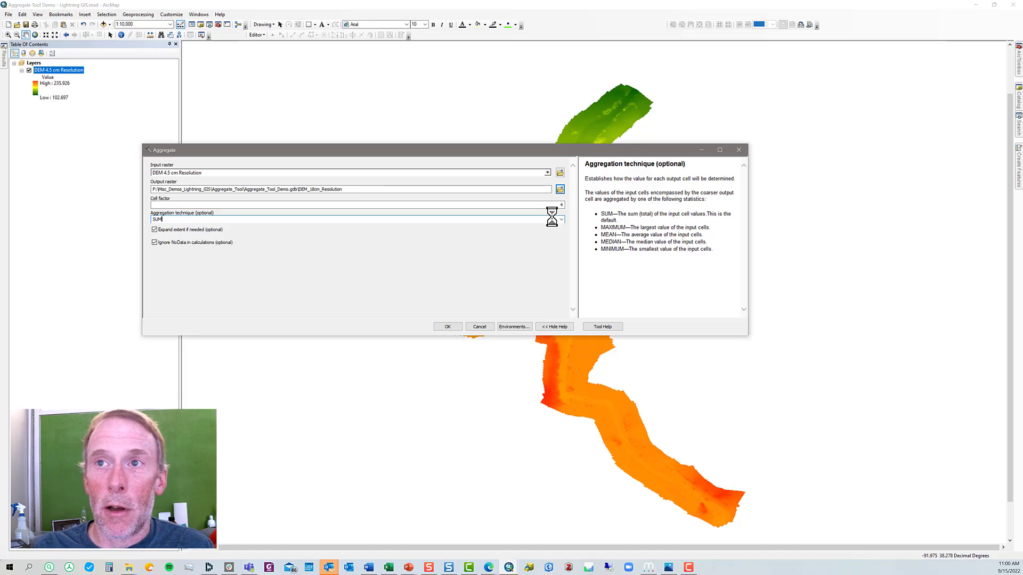
- Choose MEAN as the aggregation technique from the statistics list
click(560, 219)
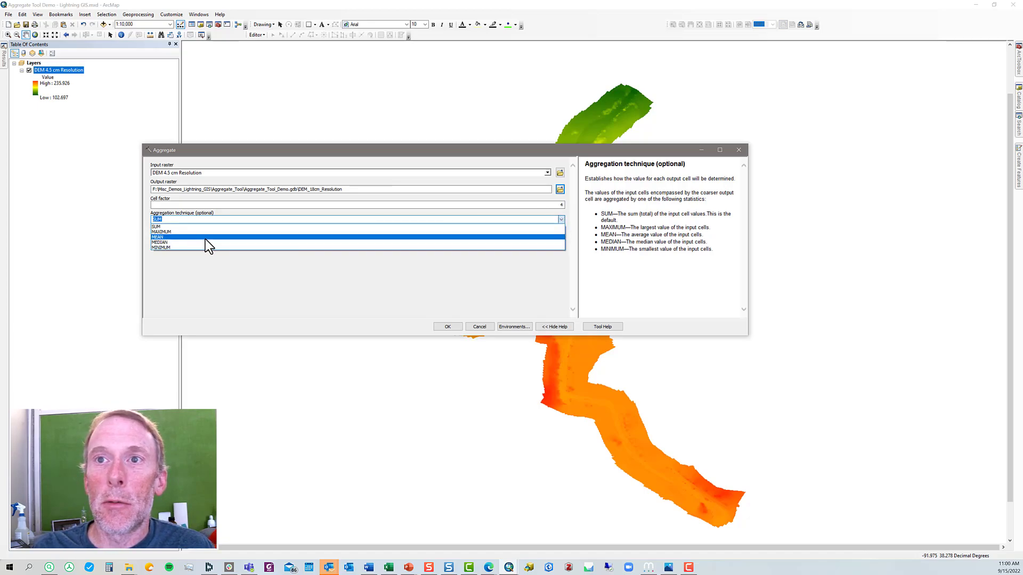
click(158, 236)
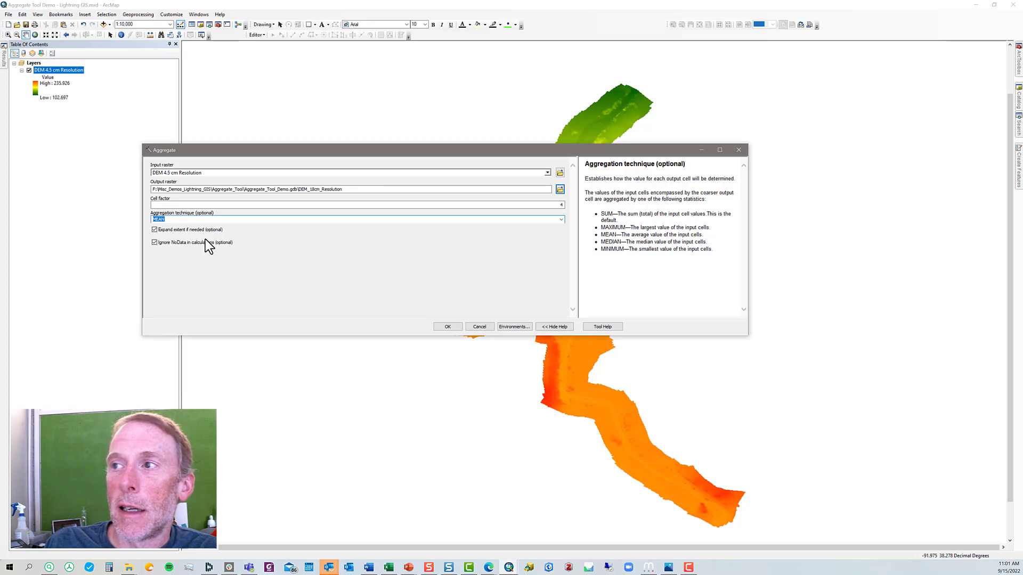
mouse_move(184, 239)
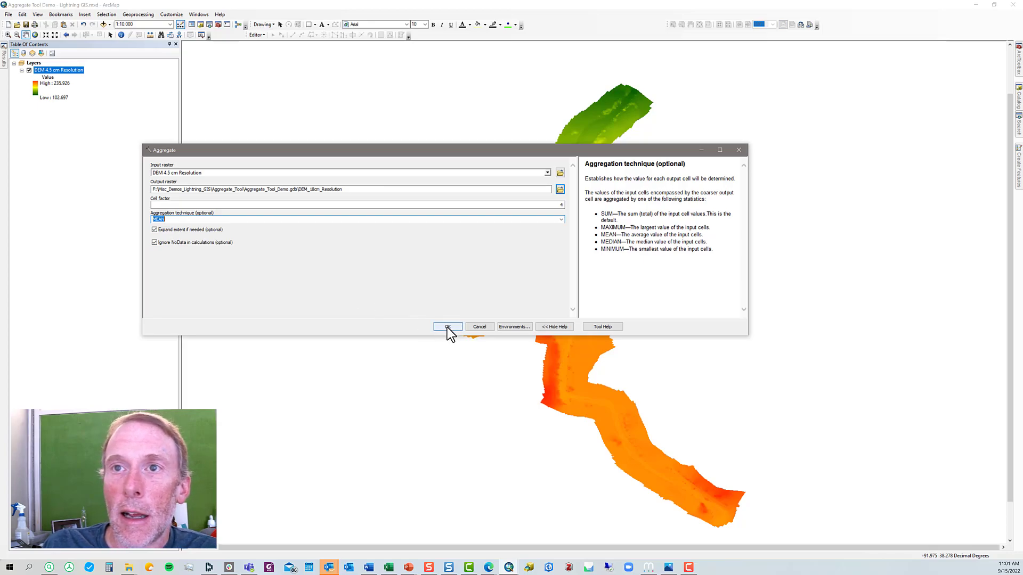
- Run the aggregation with OK and let it process in the background
click(447, 327)
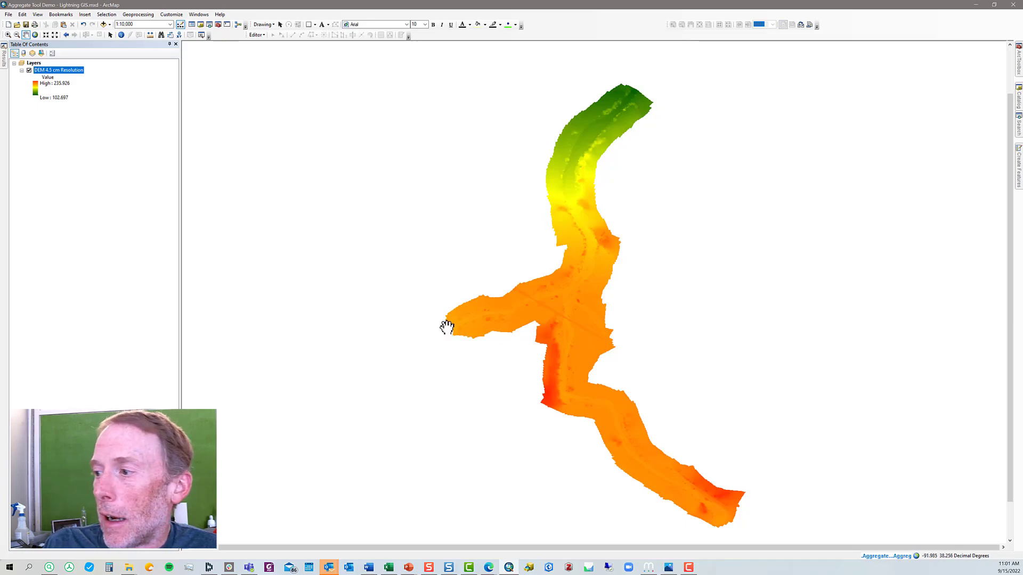
mouse_move(451, 333)
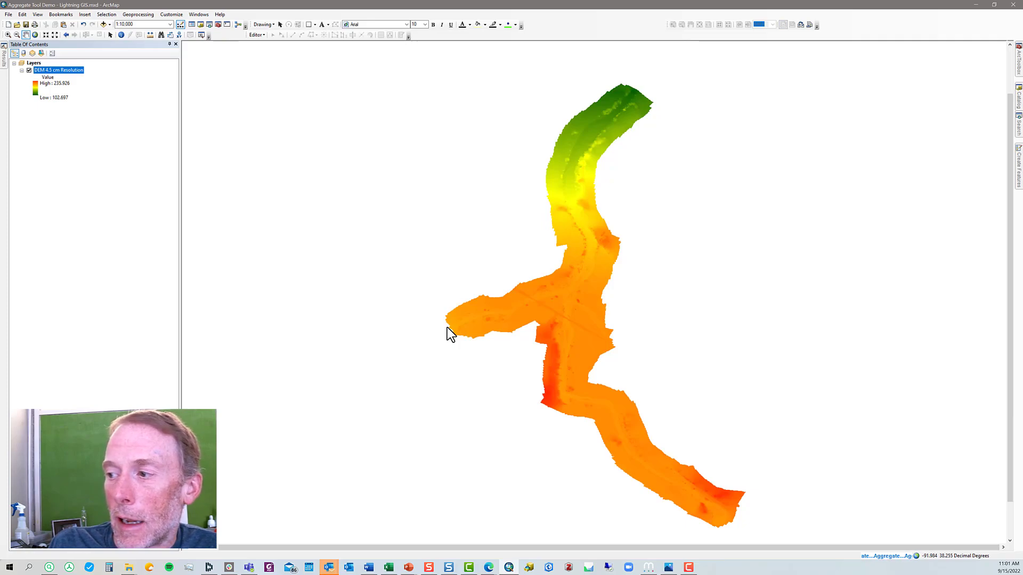
mouse_move(706, 471)
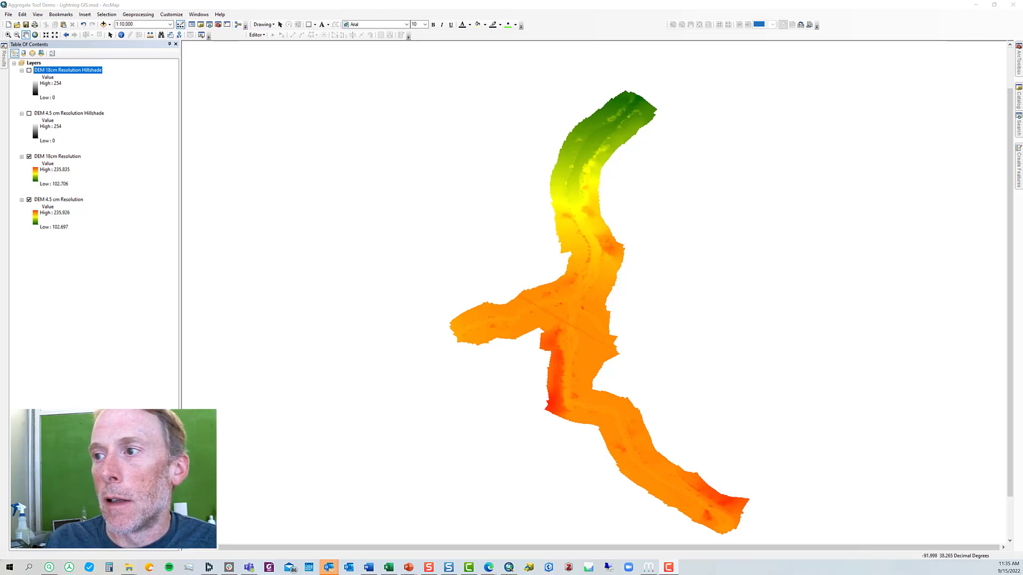
mouse_move(598, 243)
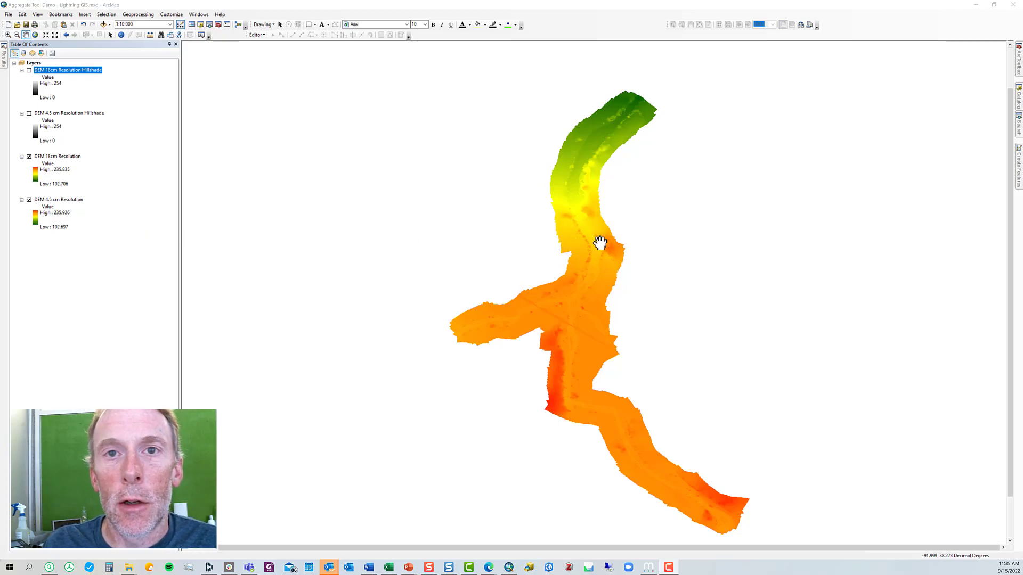
mouse_move(585, 446)
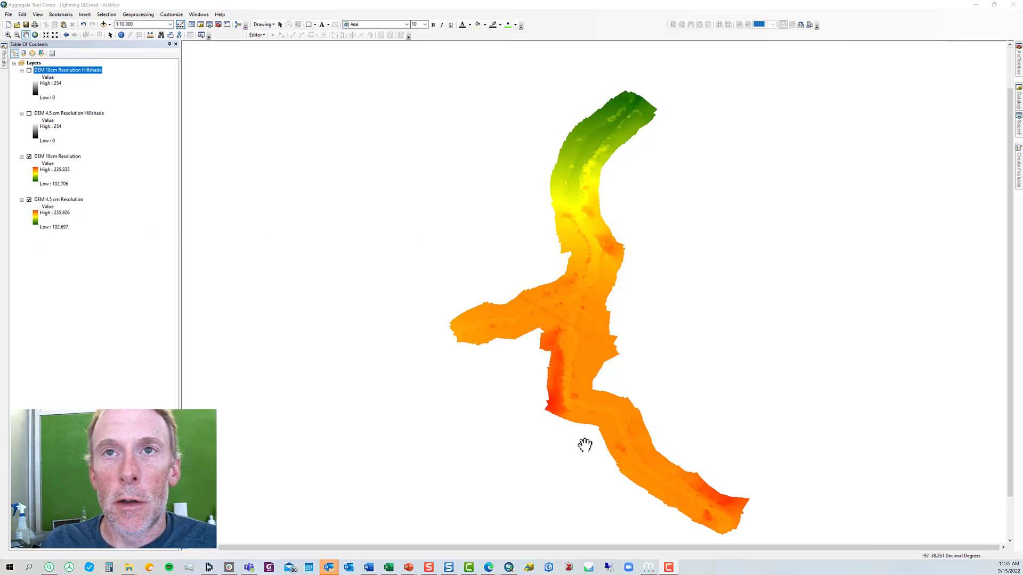
mouse_move(369, 347)
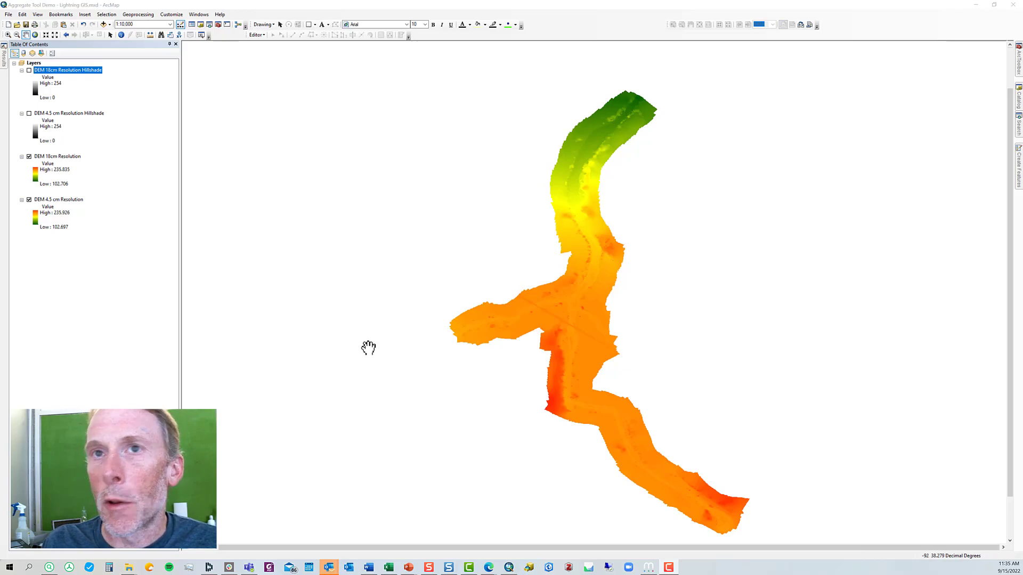
mouse_move(42, 208)
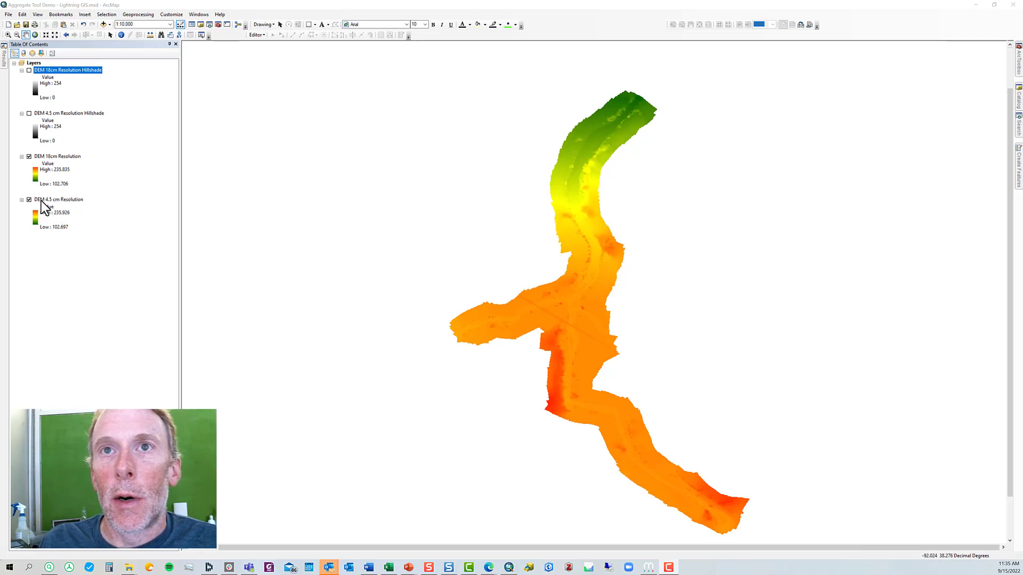
mouse_move(36, 165)
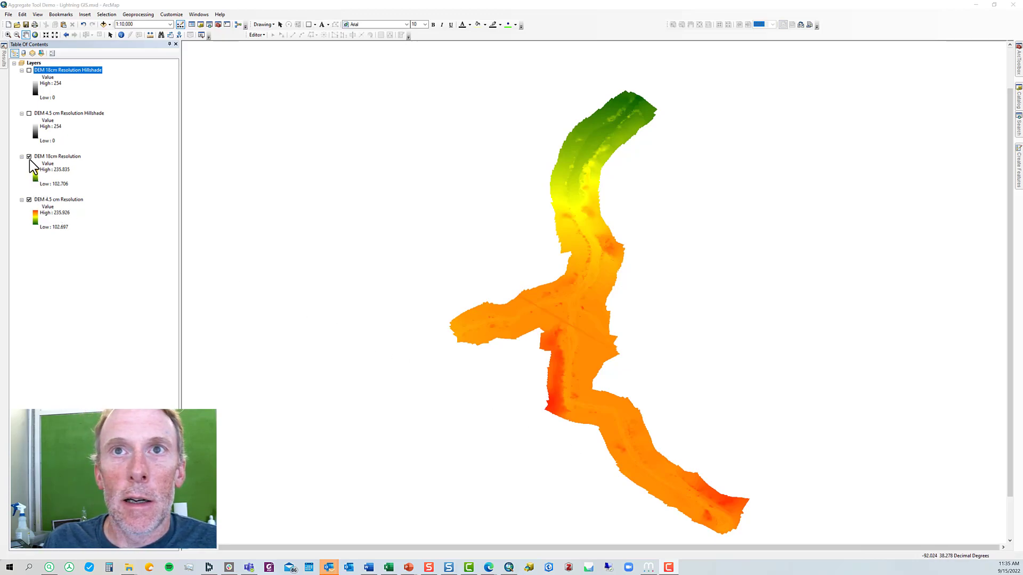
- Select the new DEM 10cm Resolution layer in the table of contents
click(30, 156)
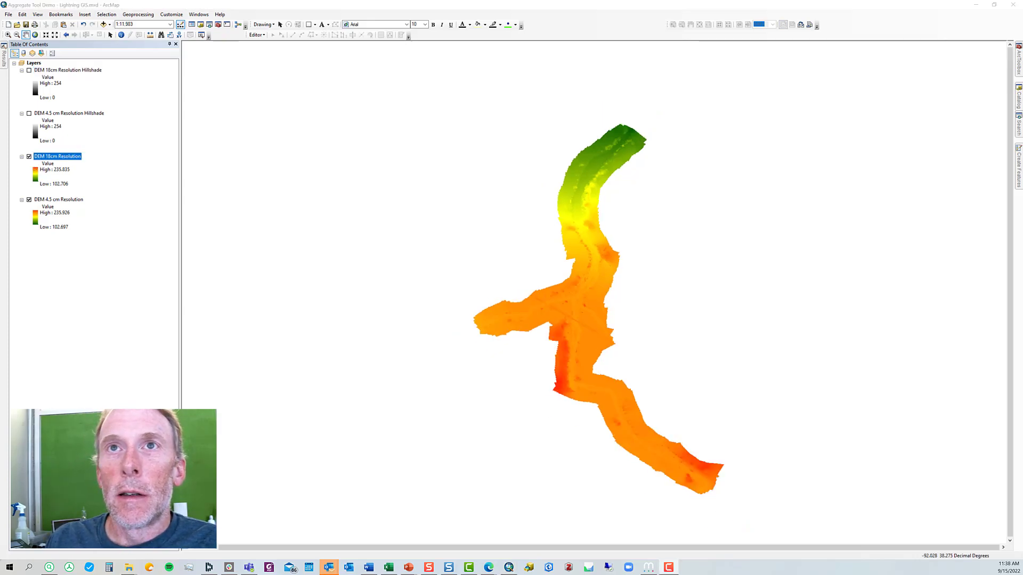
- Jump to the comparison close-up bookmark and hide the DEM 10cm Resolution layer
click(59, 13)
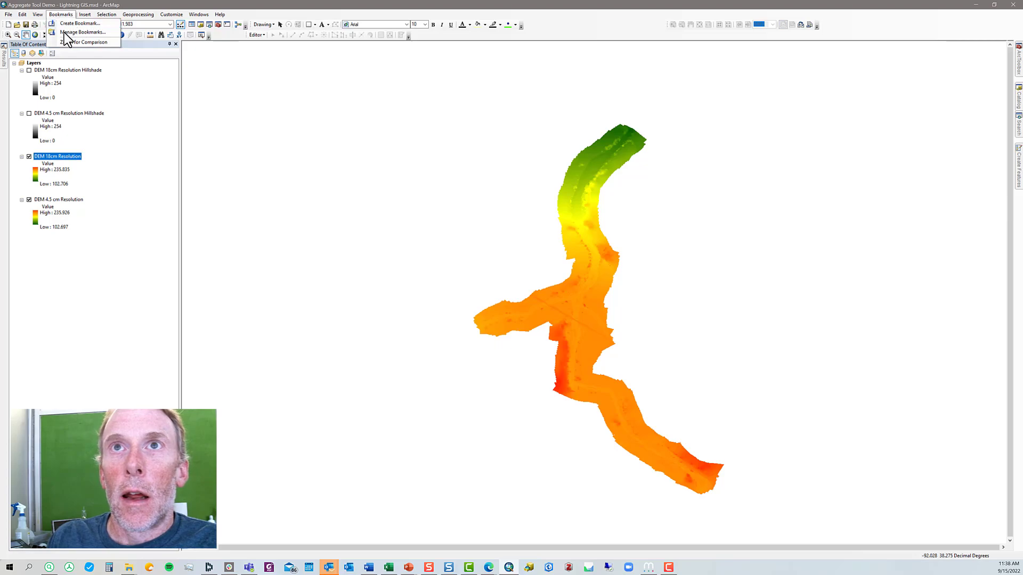
click(82, 41)
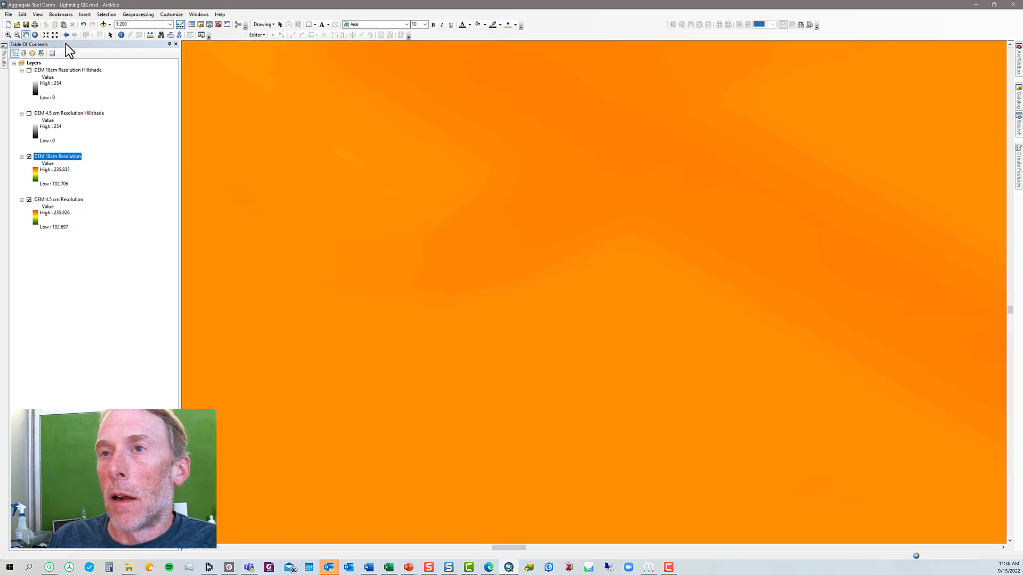
click(30, 156)
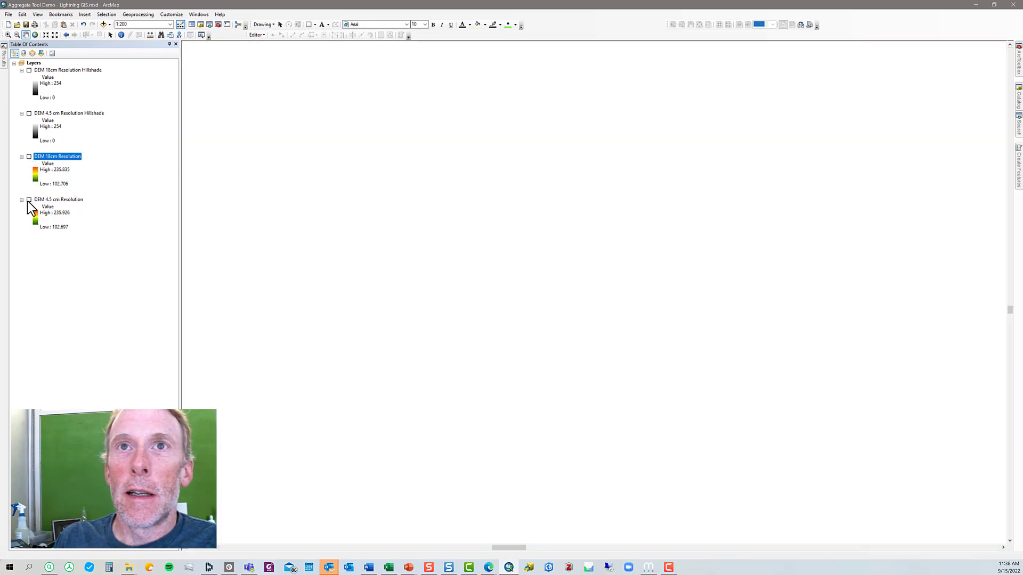
- Toggle the 10 cm and 4.5 cm hillshades to compare texture, then bring up the 4.5 cm DEM's properties
click(28, 71)
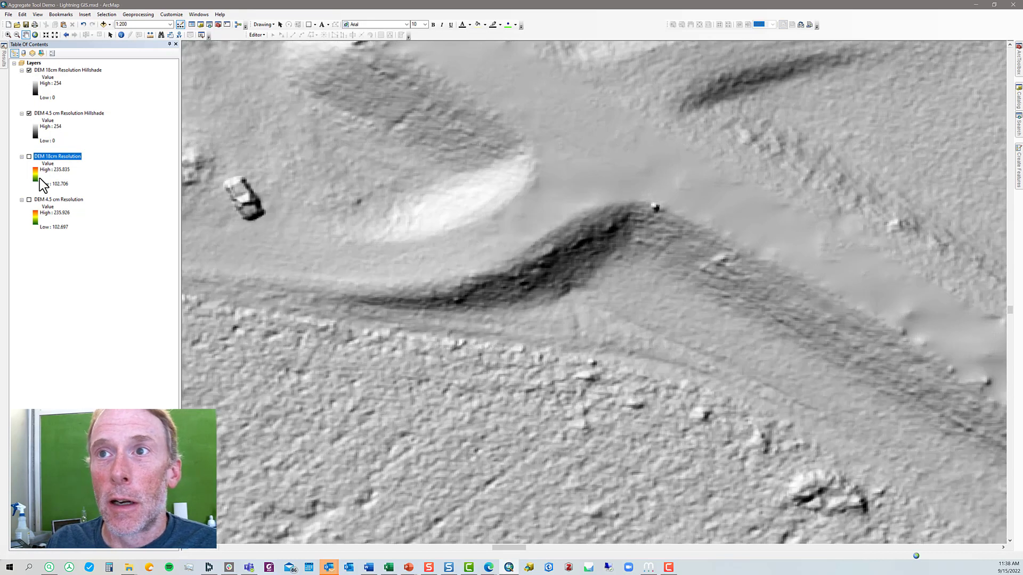
mouse_move(41, 178)
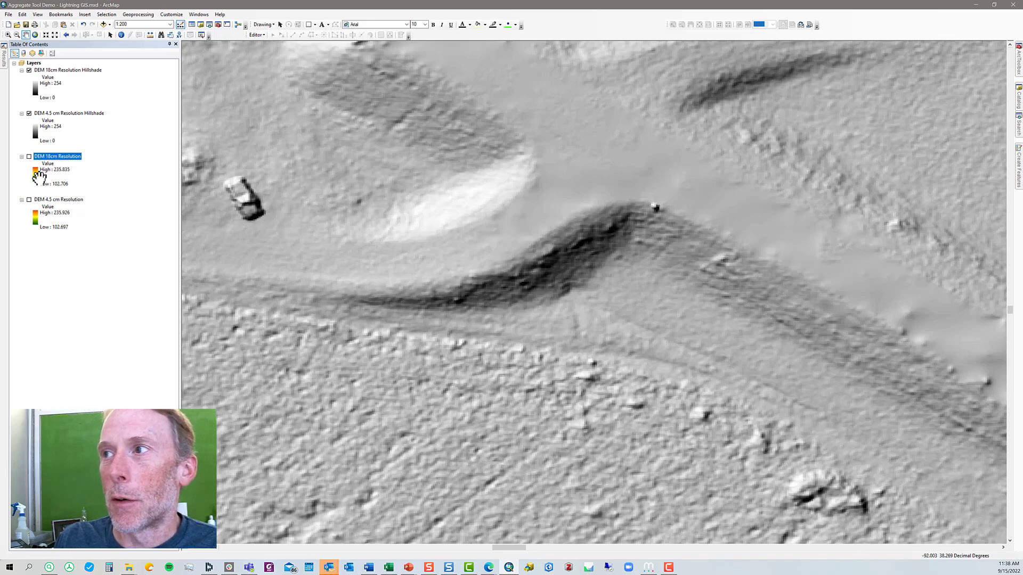
mouse_move(461, 203)
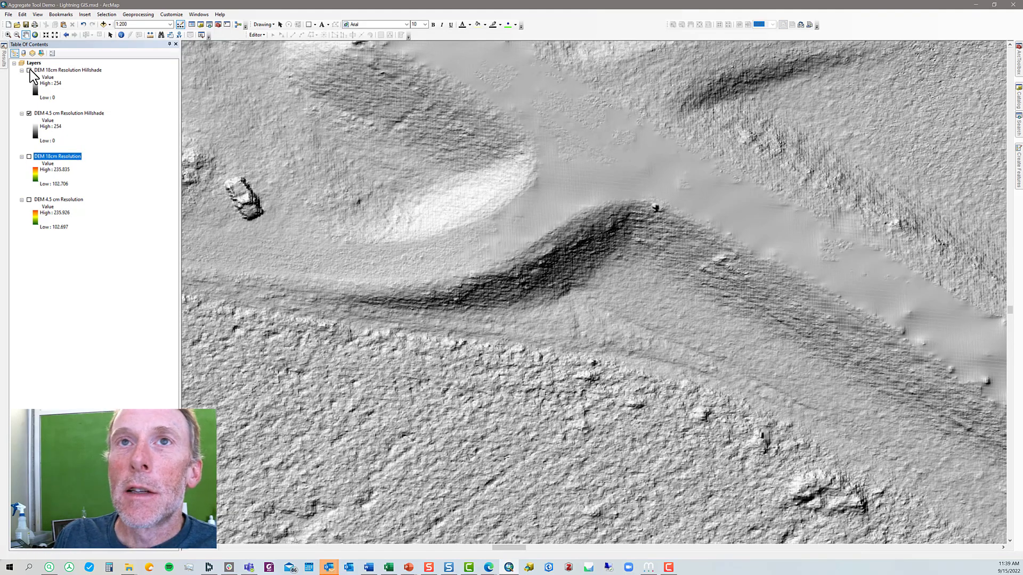
click(30, 70)
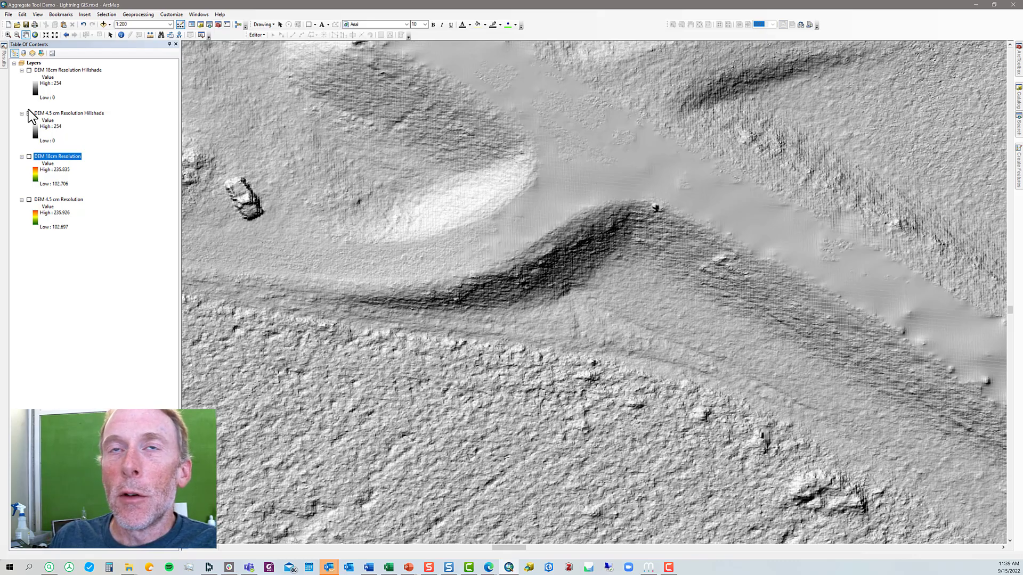
click(29, 113)
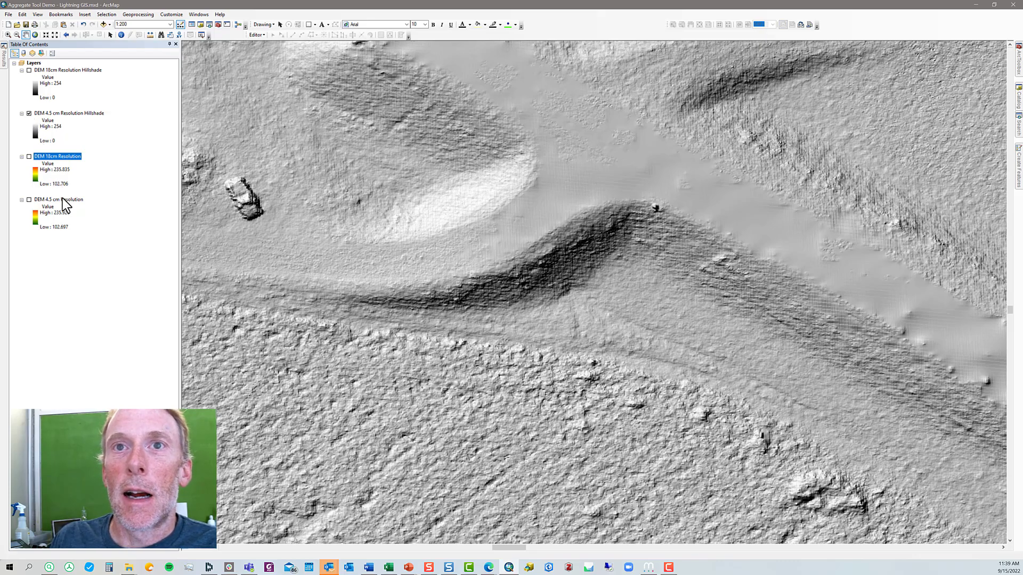
click(57, 199)
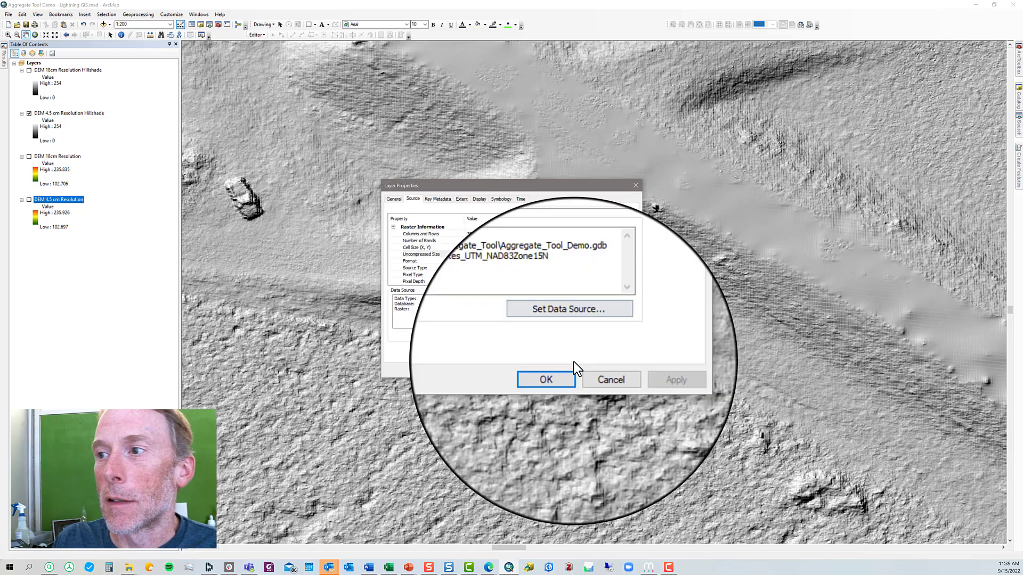
click(545, 379)
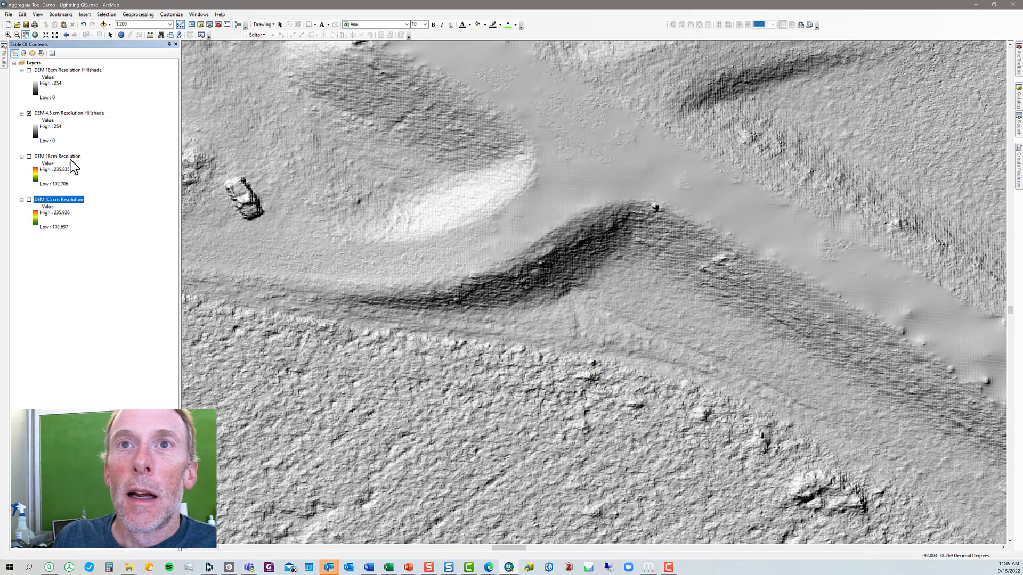
click(57, 155)
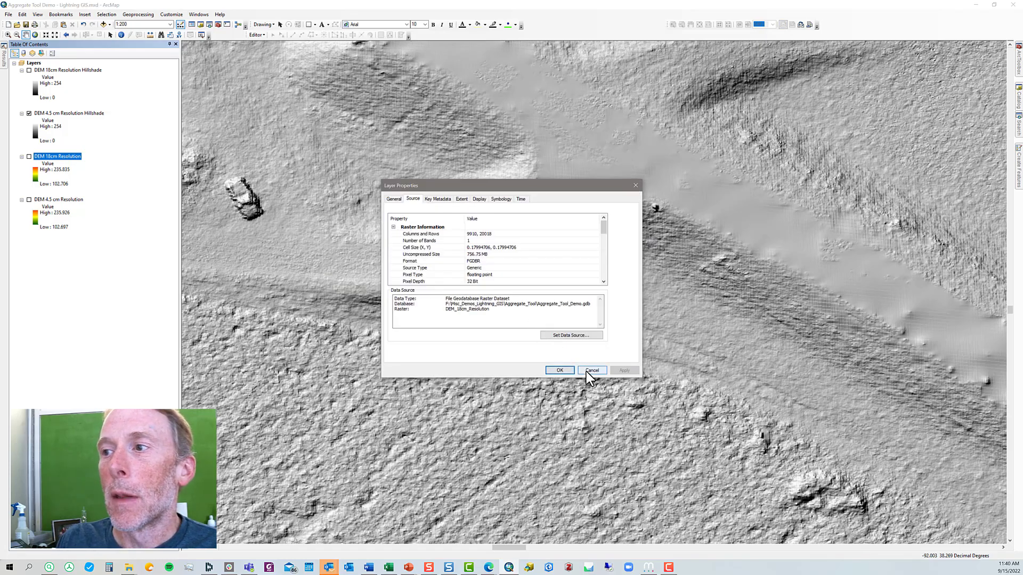
click(591, 370)
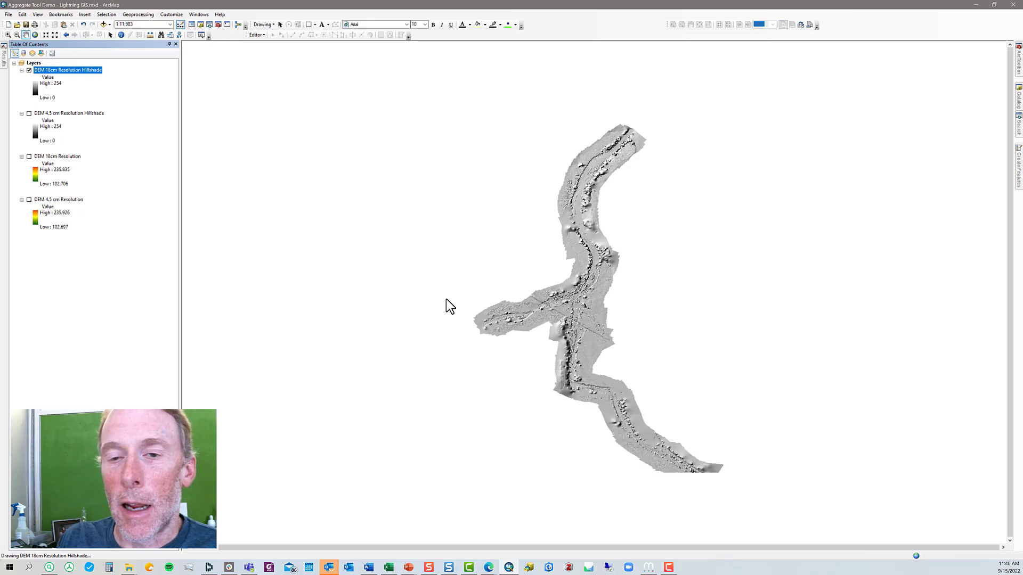
mouse_move(399, 278)
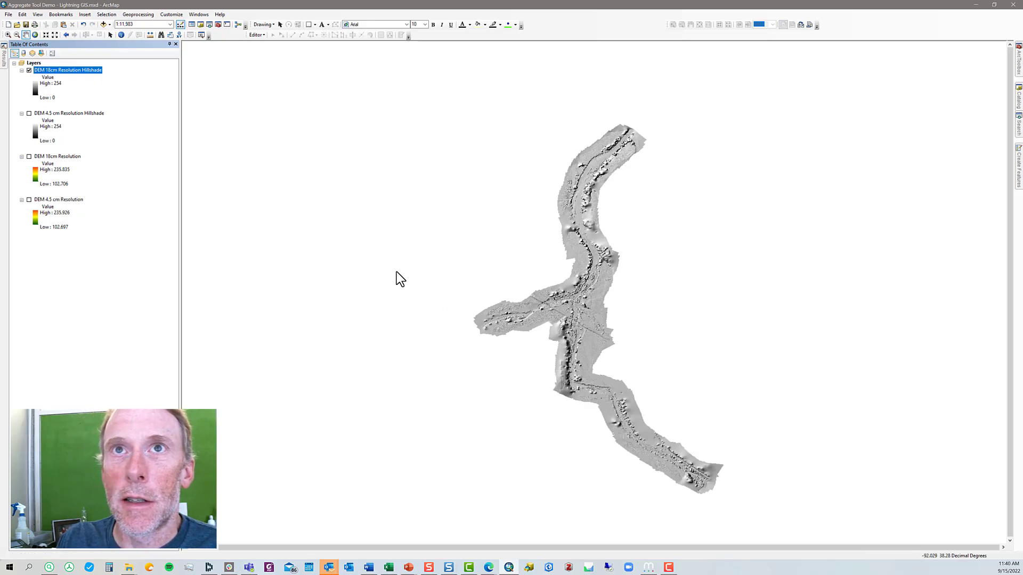
mouse_move(33, 74)
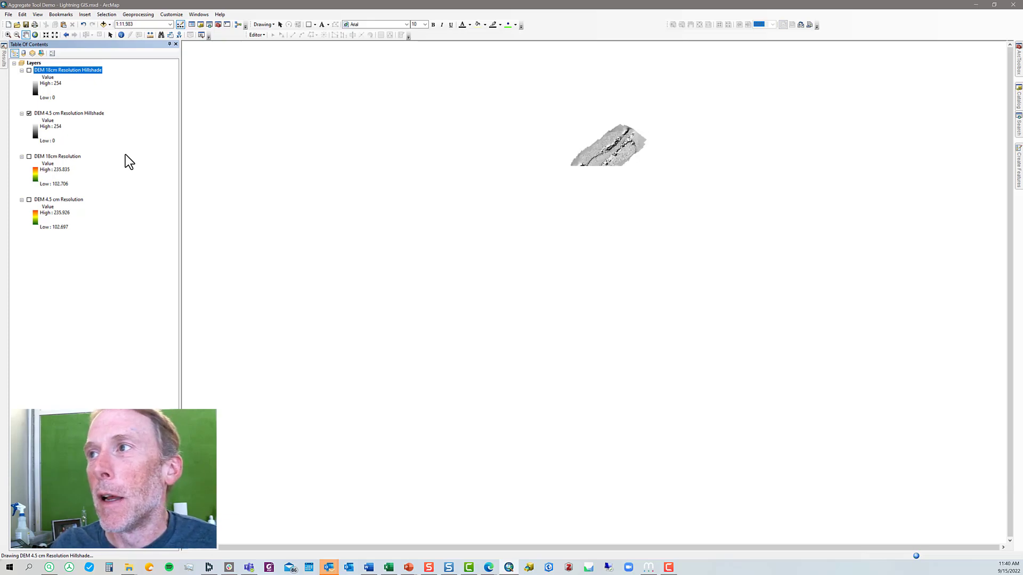
mouse_move(672, 188)
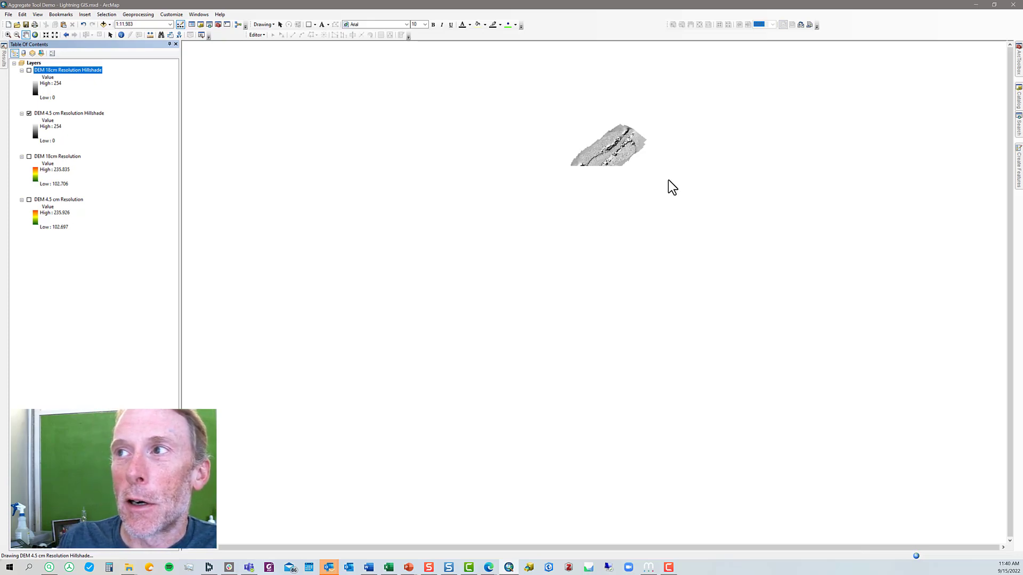
mouse_move(566, 182)
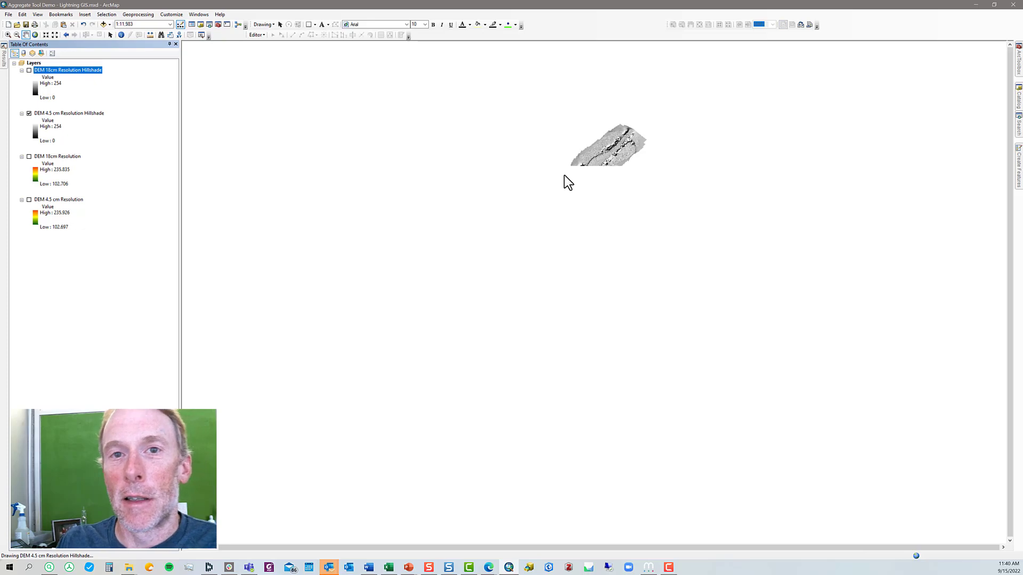